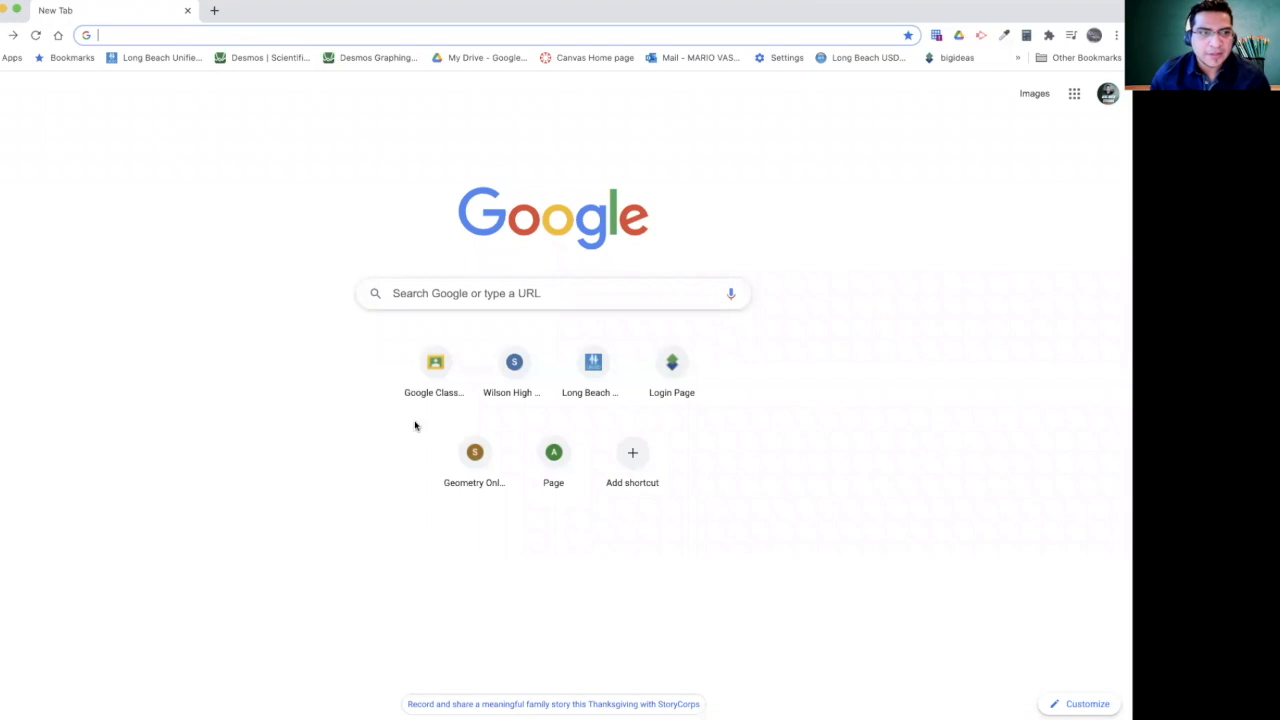
mouse_move(372, 212)
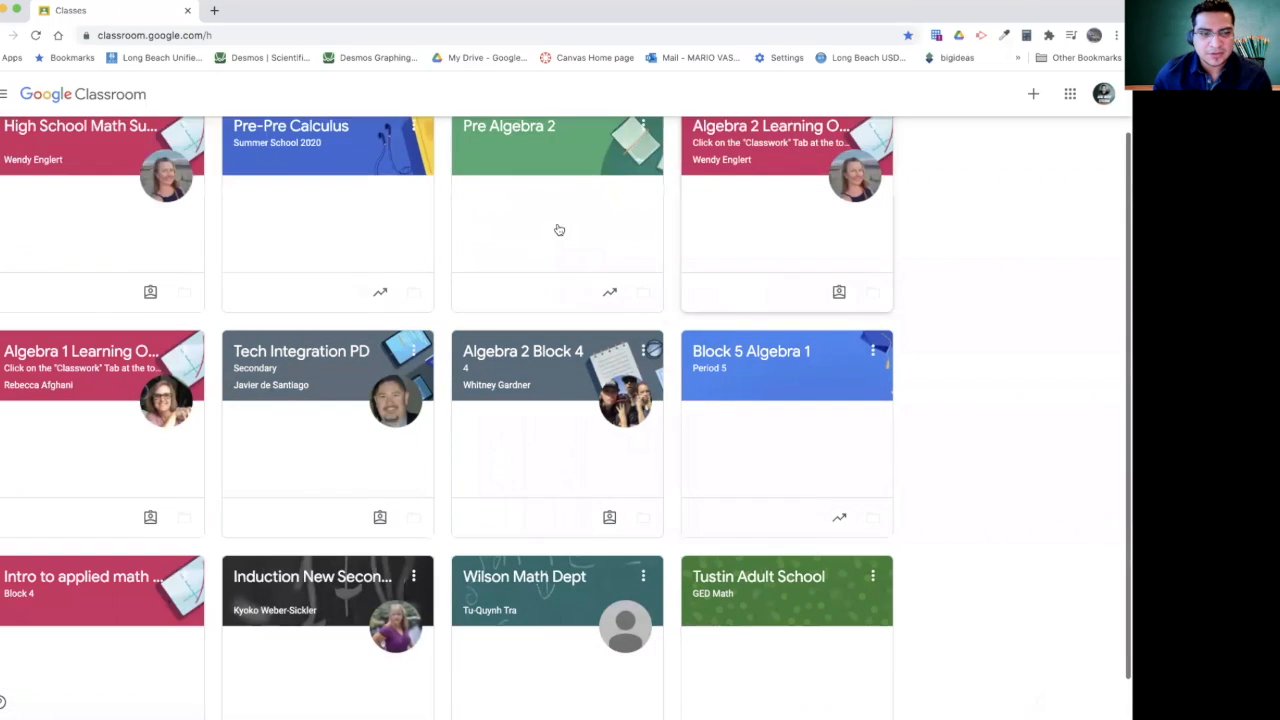
Step: Reach the Google Classroom class list from the new tab and scroll to Algebra 2 Block 4
left_click(12, 94)
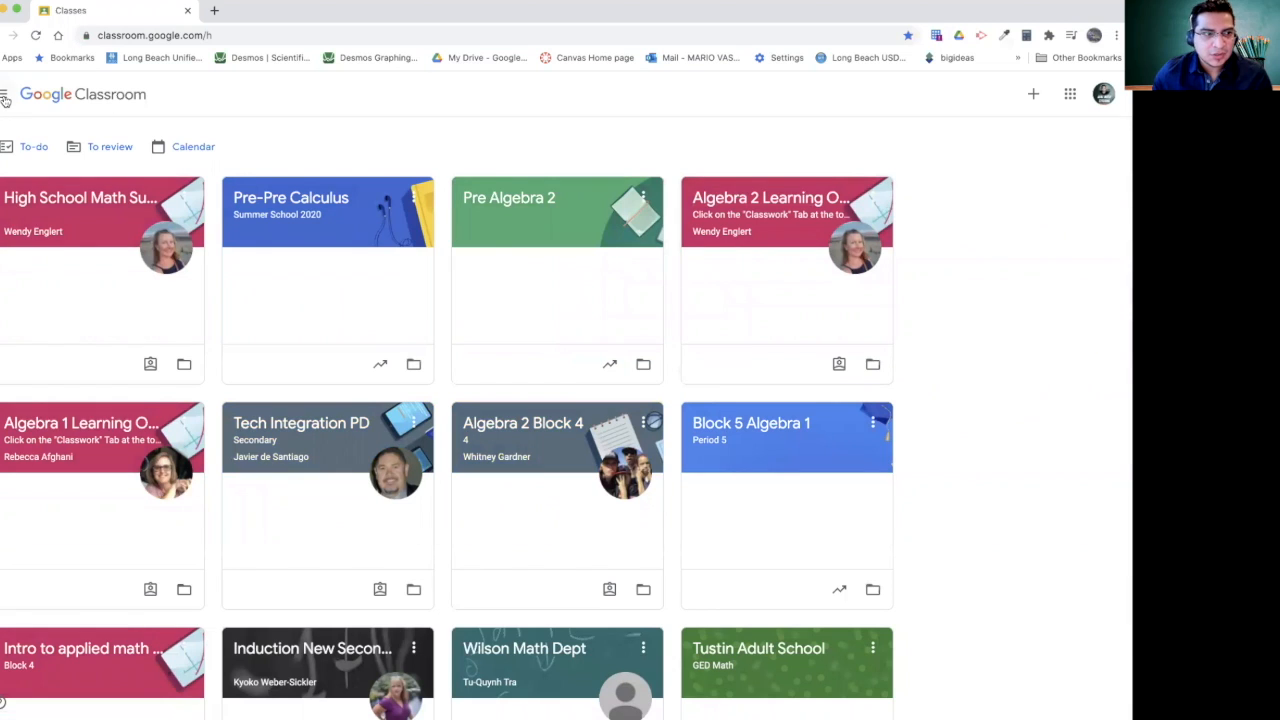
left_click(12, 96)
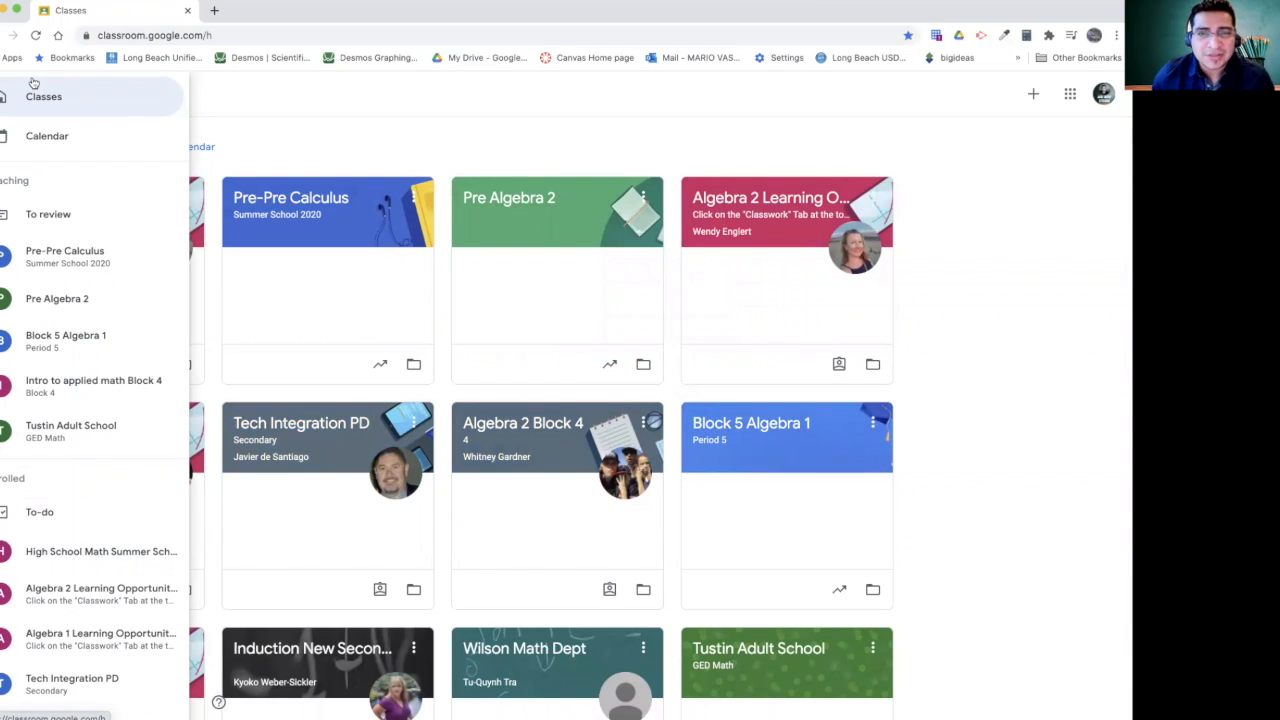
mouse_move(44, 96)
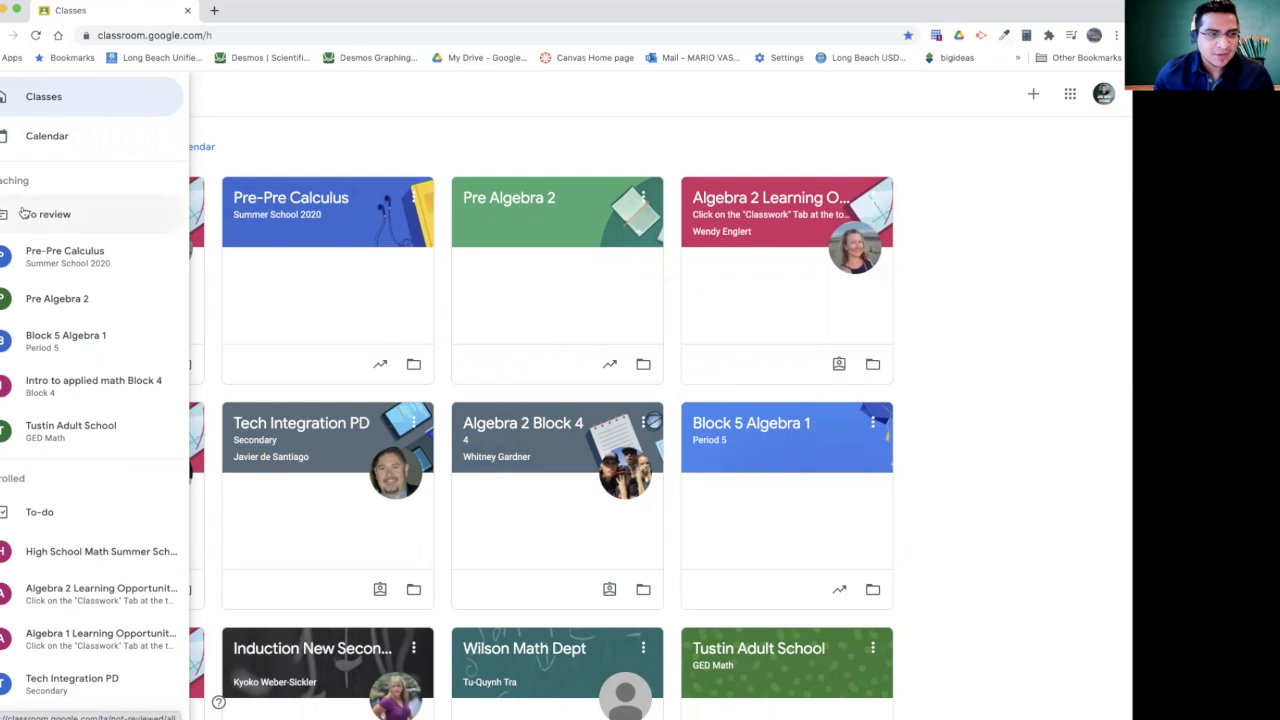
scroll("down", 3)
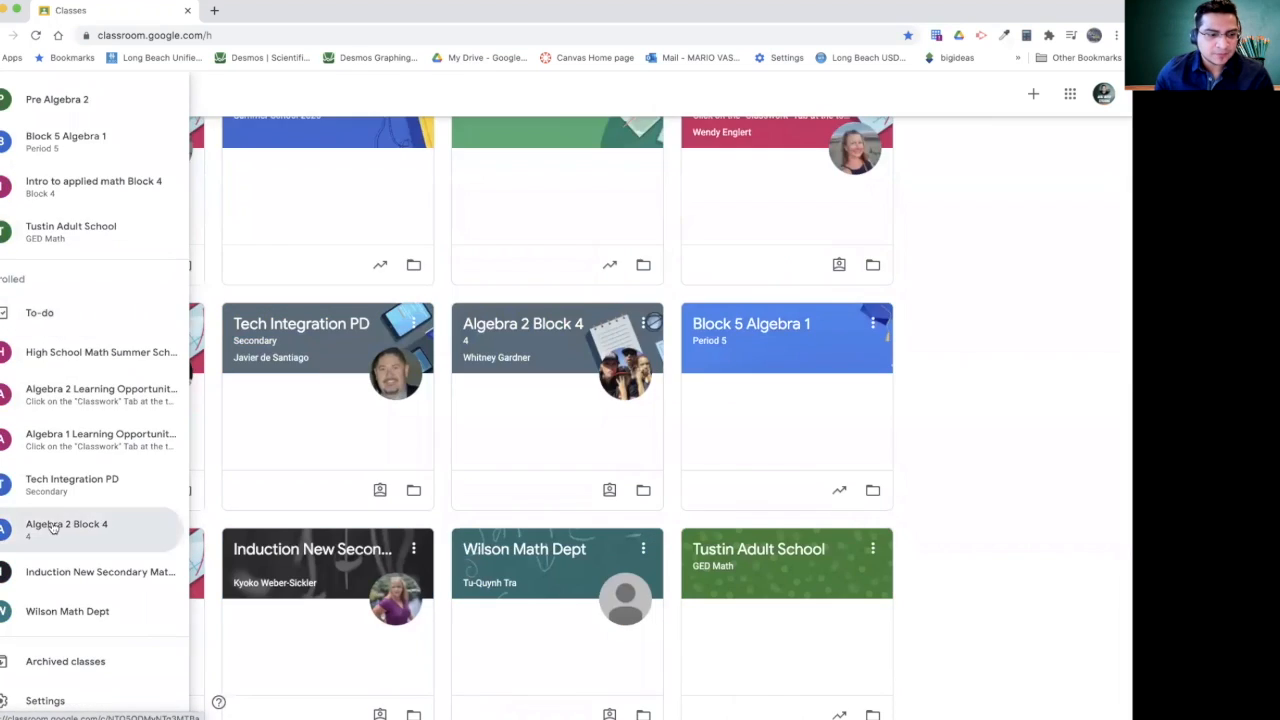
Step: Enter the Algebra 2 Block 4 class showing its announcement stream
left_click(66, 524)
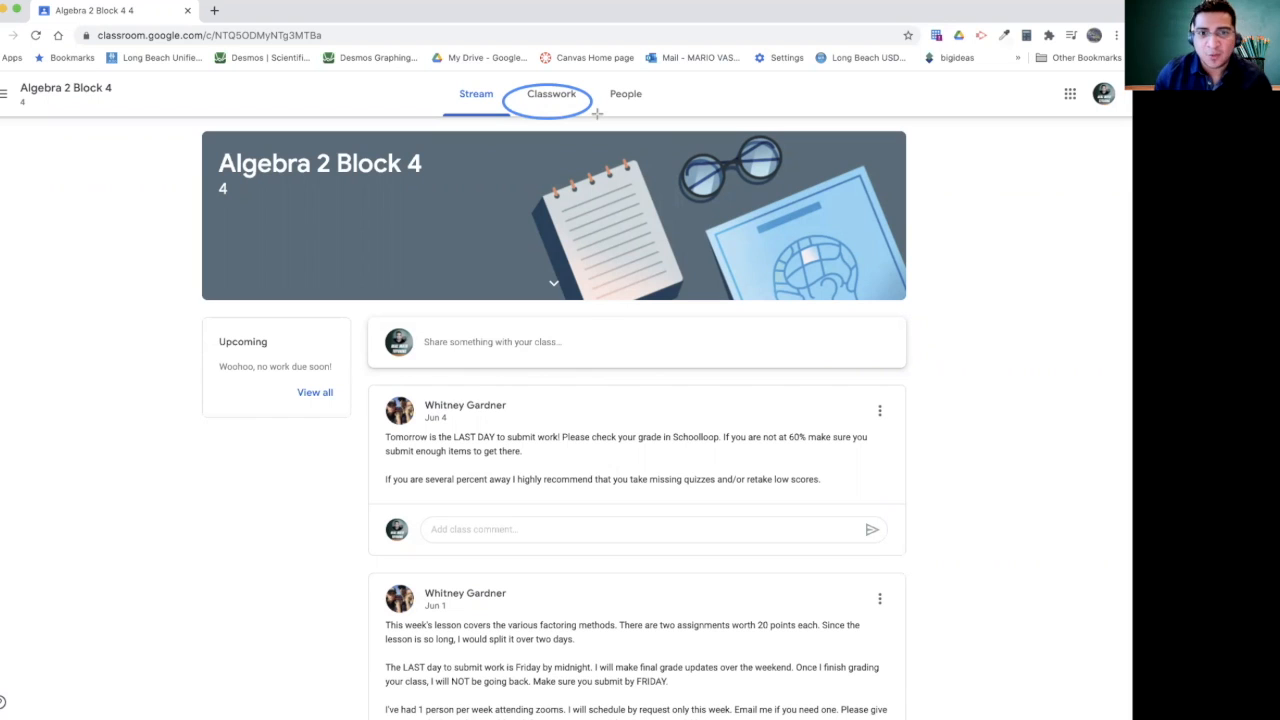
mouse_move(550, 120)
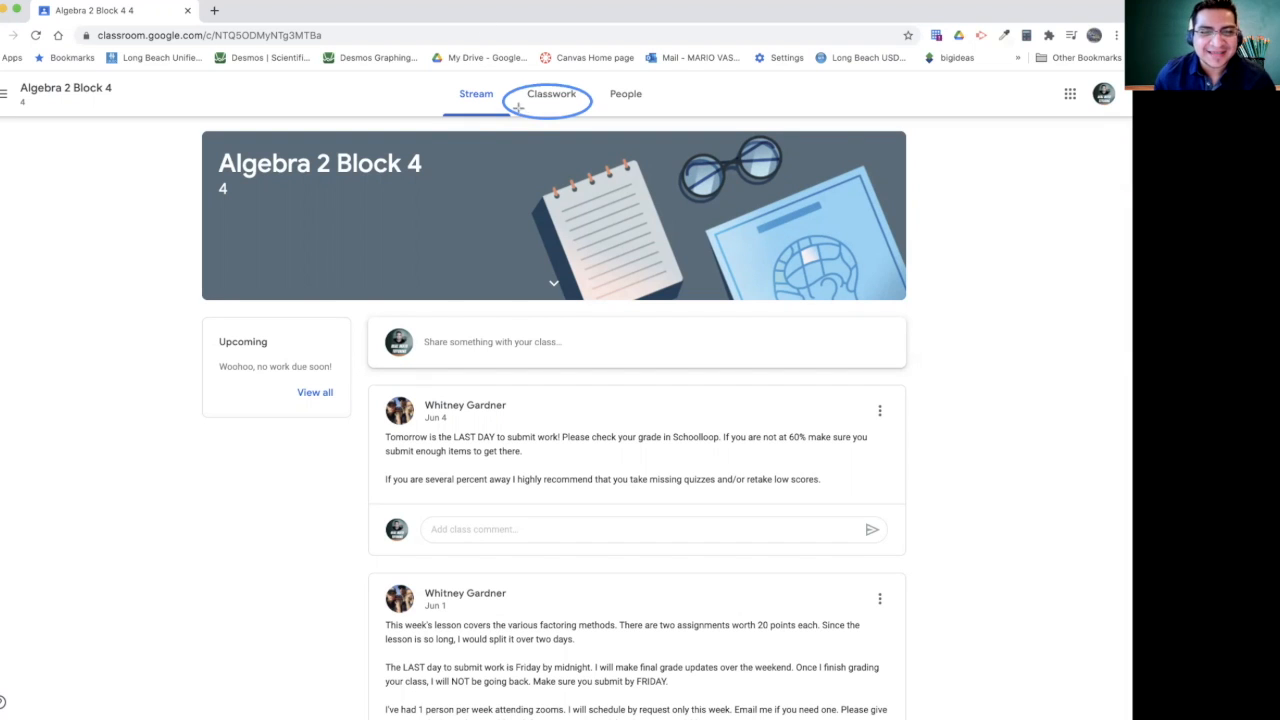
mouse_move(518, 104)
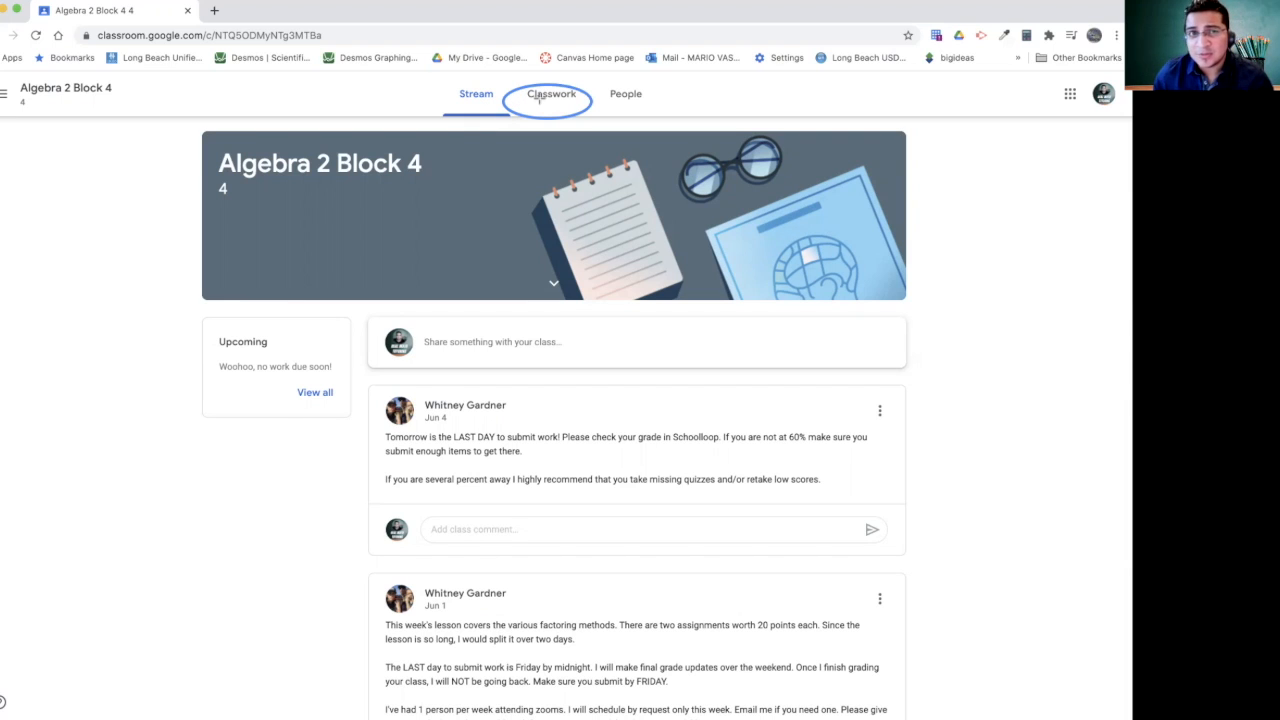
mouse_move(548, 94)
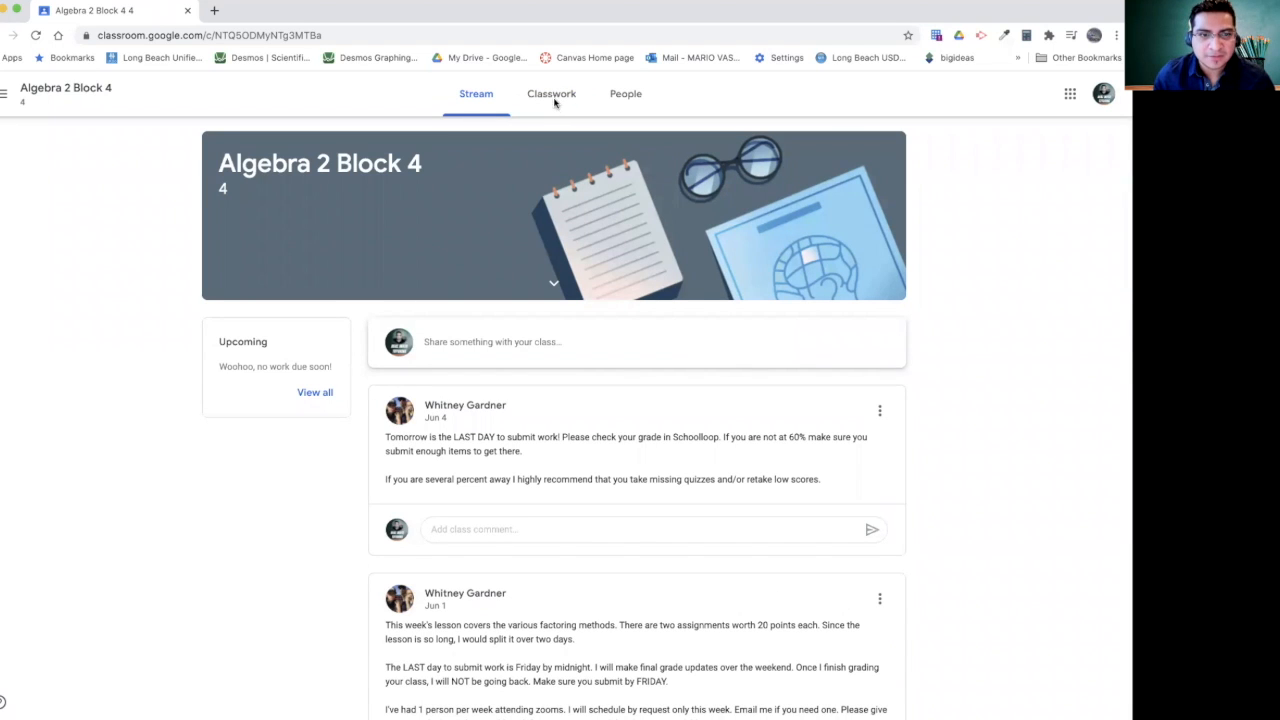
Step: Show Classwork and scroll to the Week of June 1st Mixed Factoring assignment
left_click(552, 94)
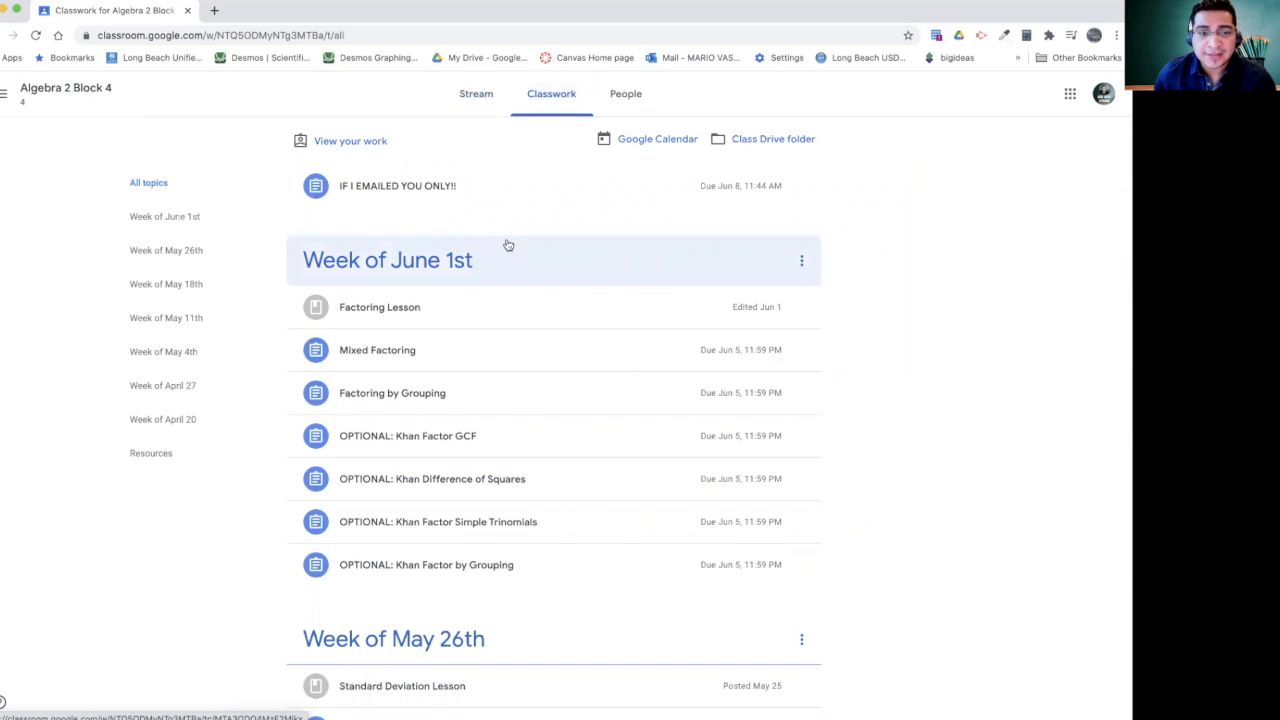
scroll("down", 3)
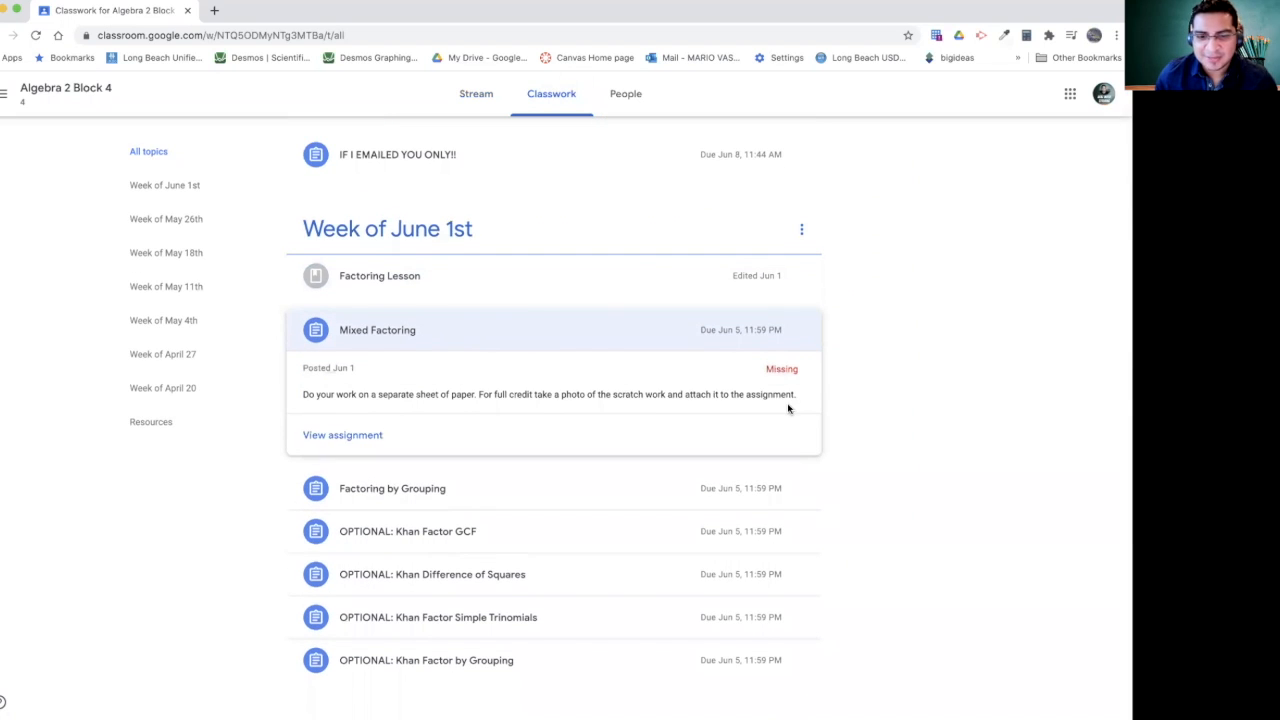
mouse_move(784, 390)
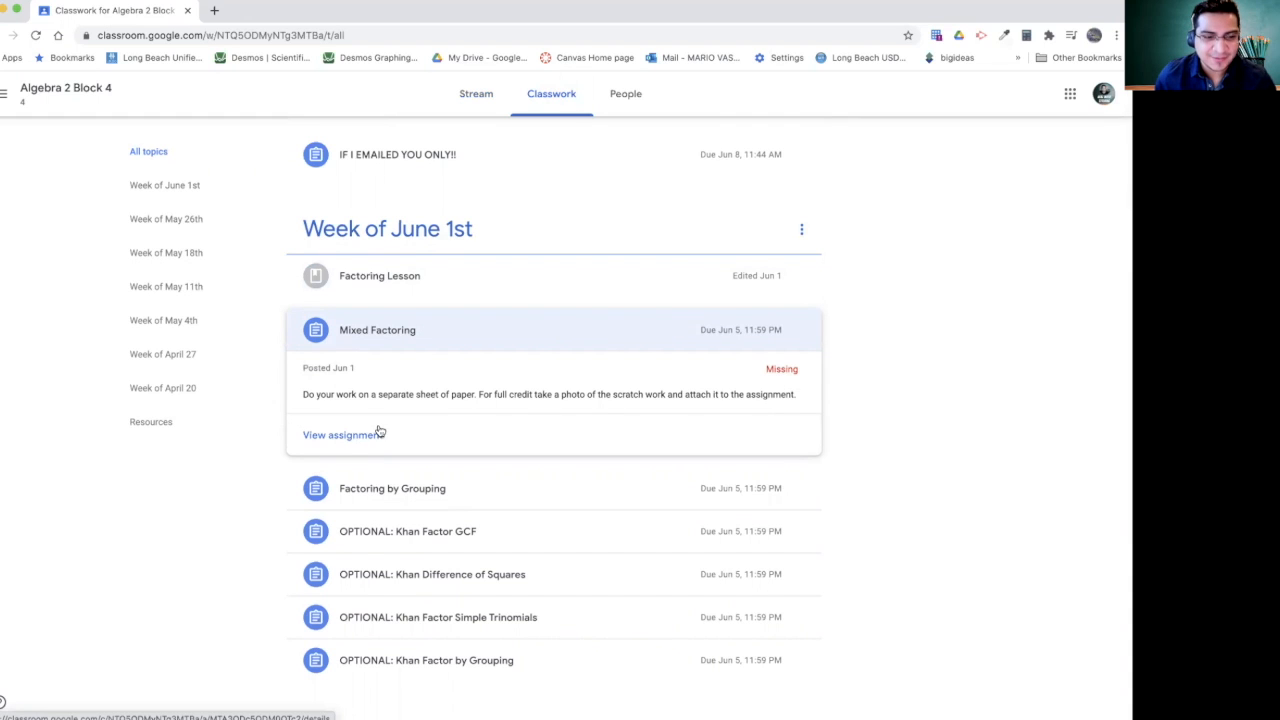
Step: View the full Mixed Factoring assignment page with instructions and Missing status
left_click(340, 436)
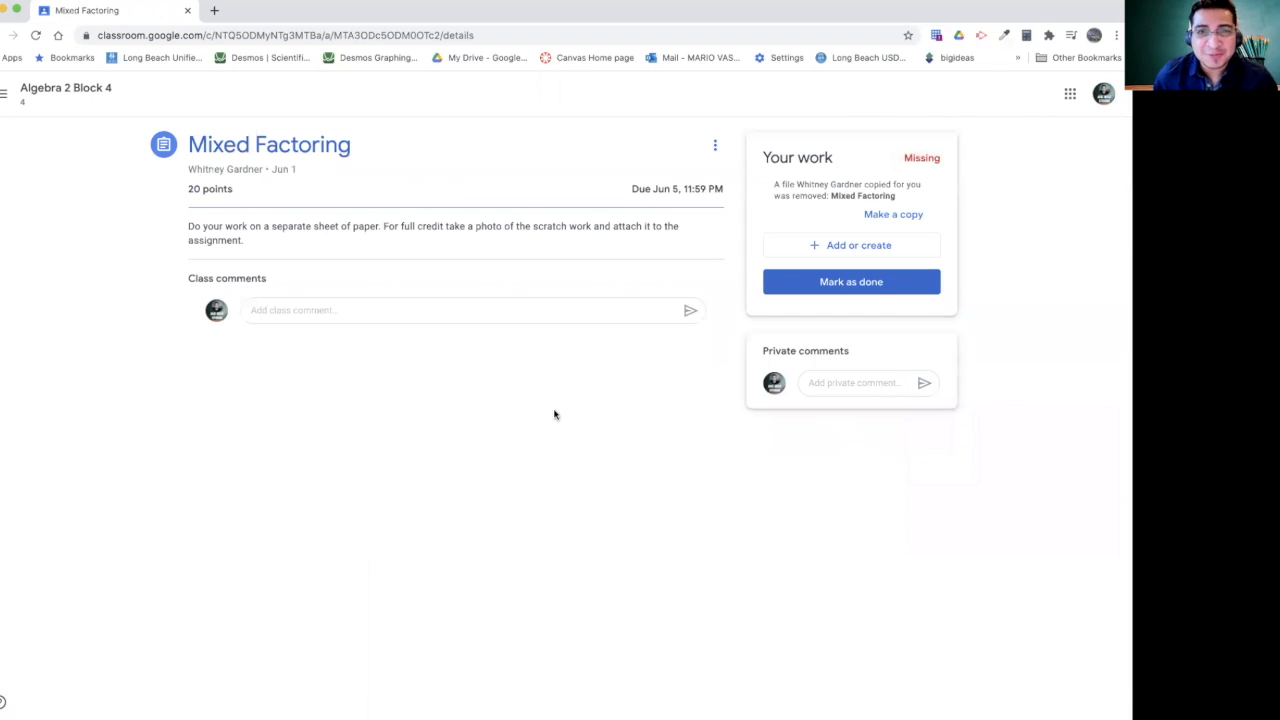
mouse_move(558, 414)
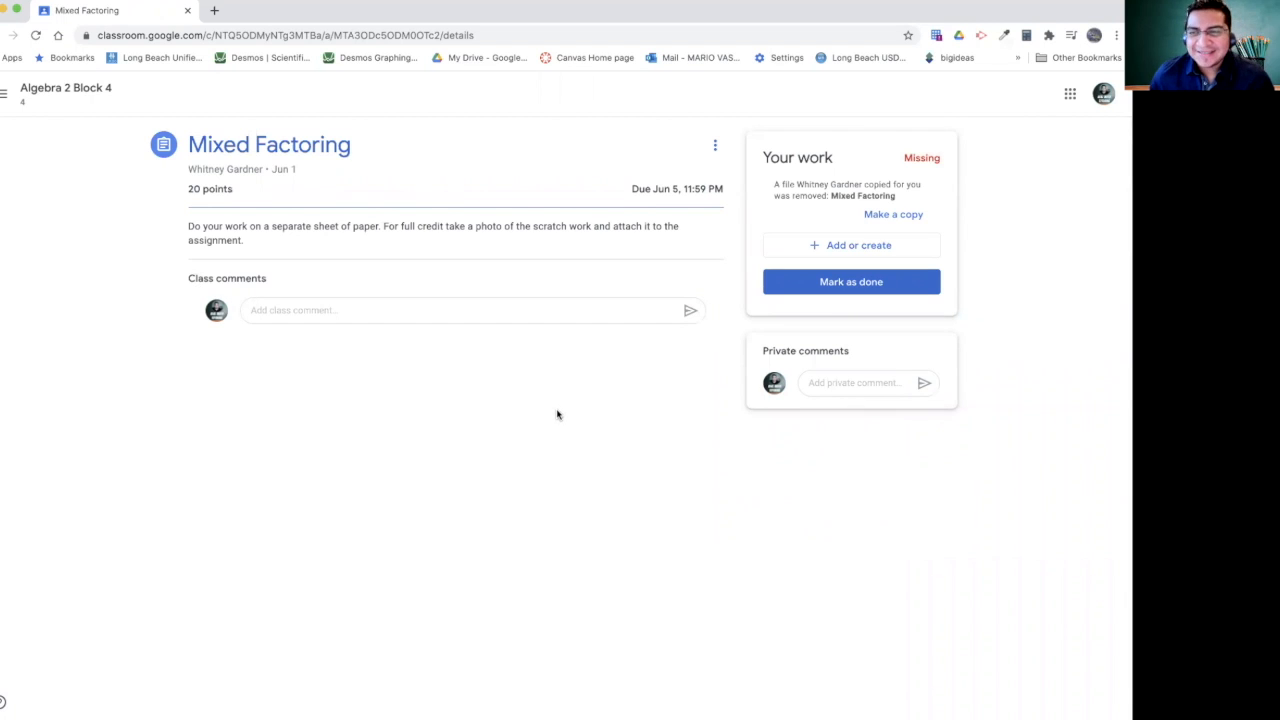
mouse_move(590, 408)
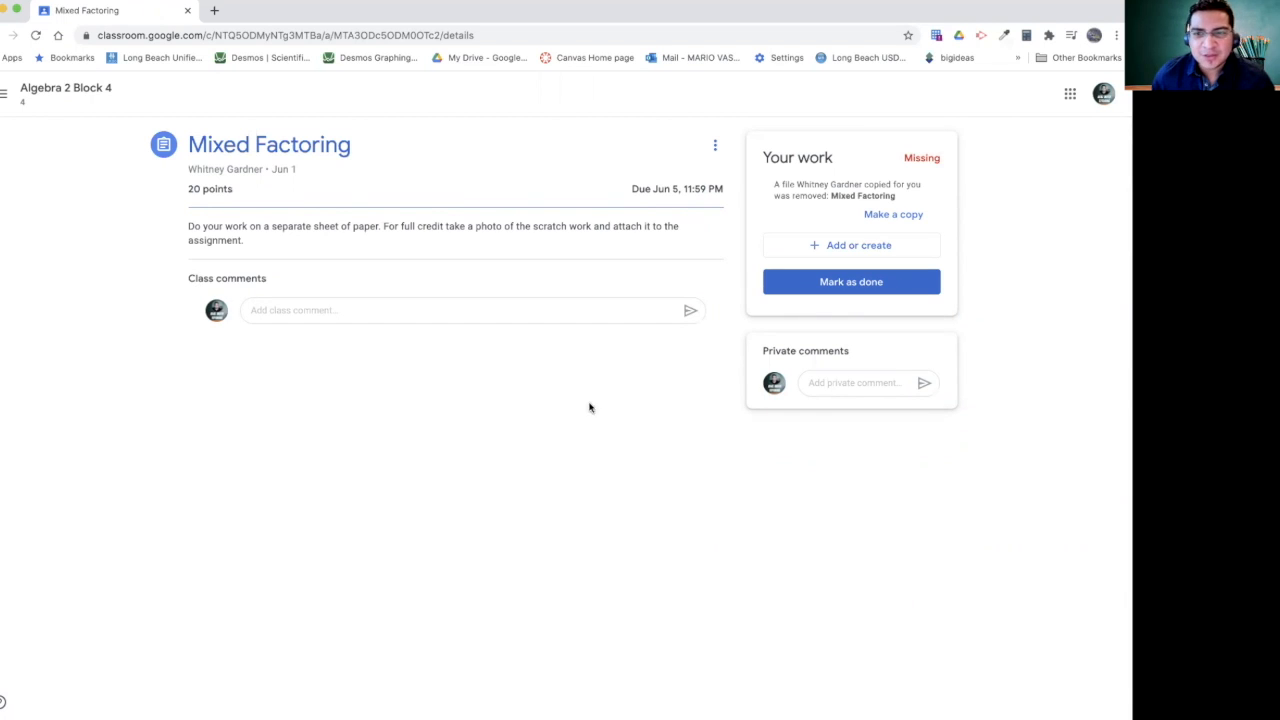
mouse_move(922, 236)
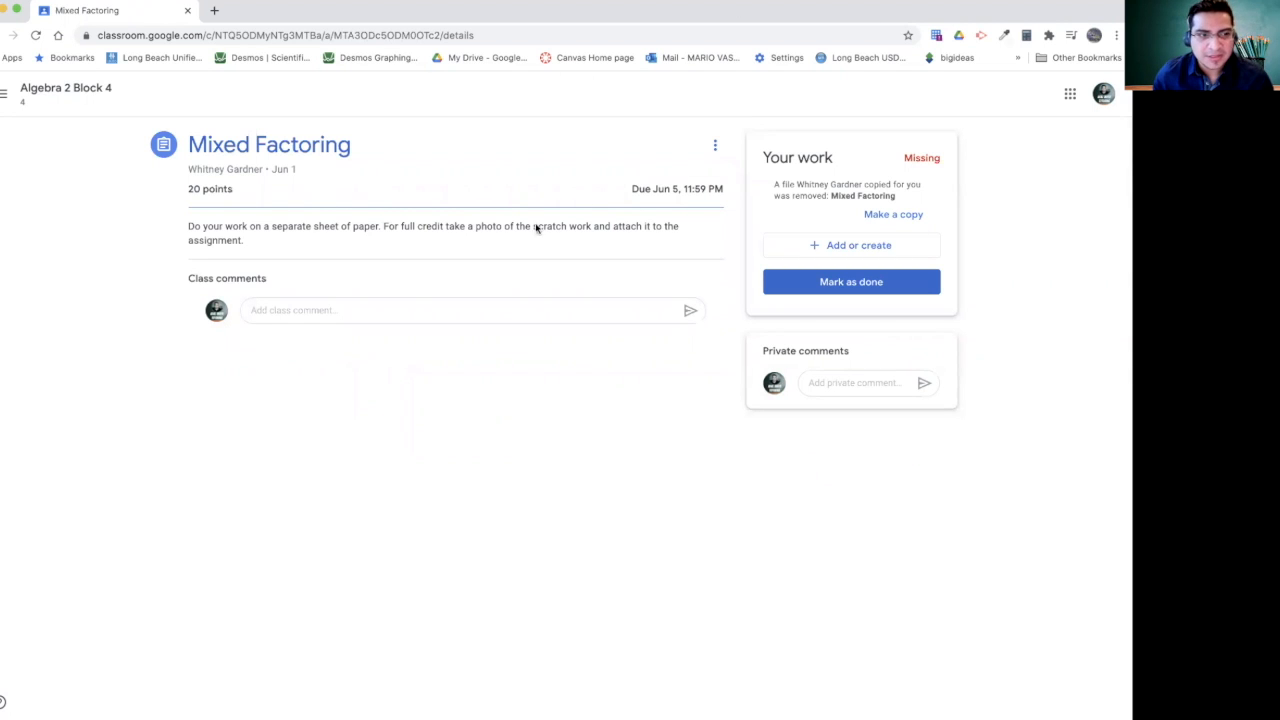
mouse_move(868, 214)
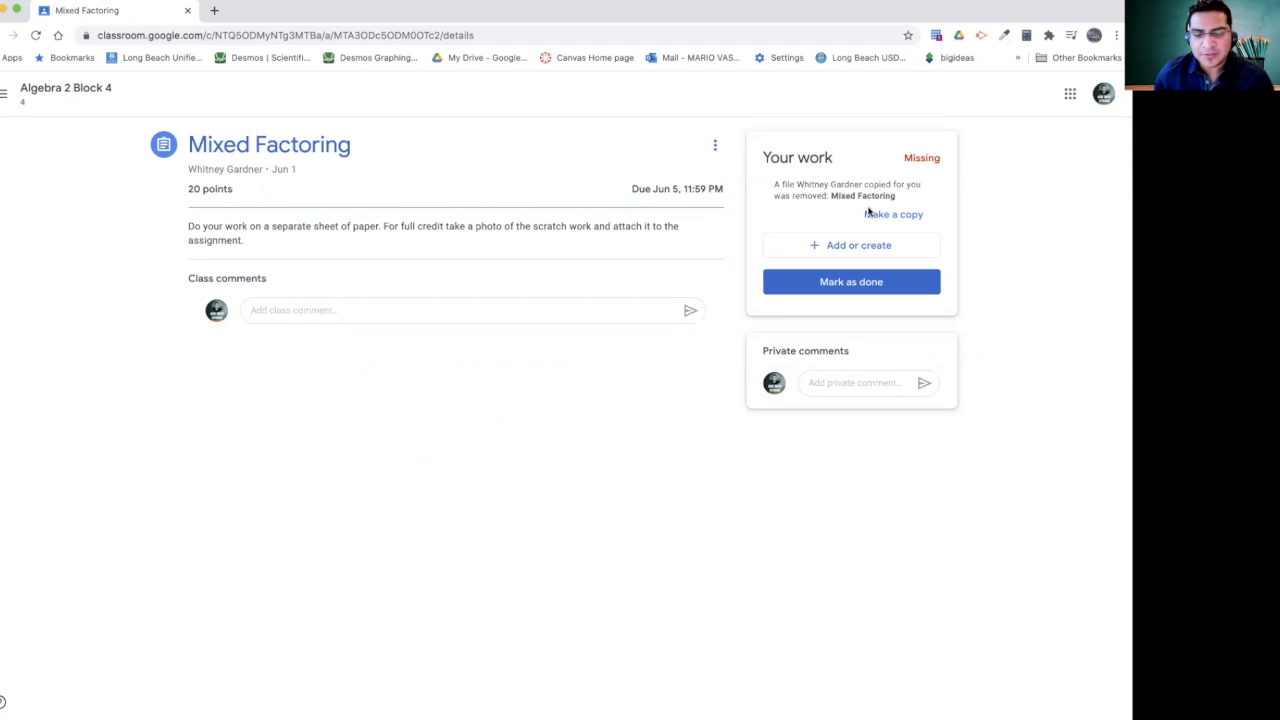
mouse_move(450, 228)
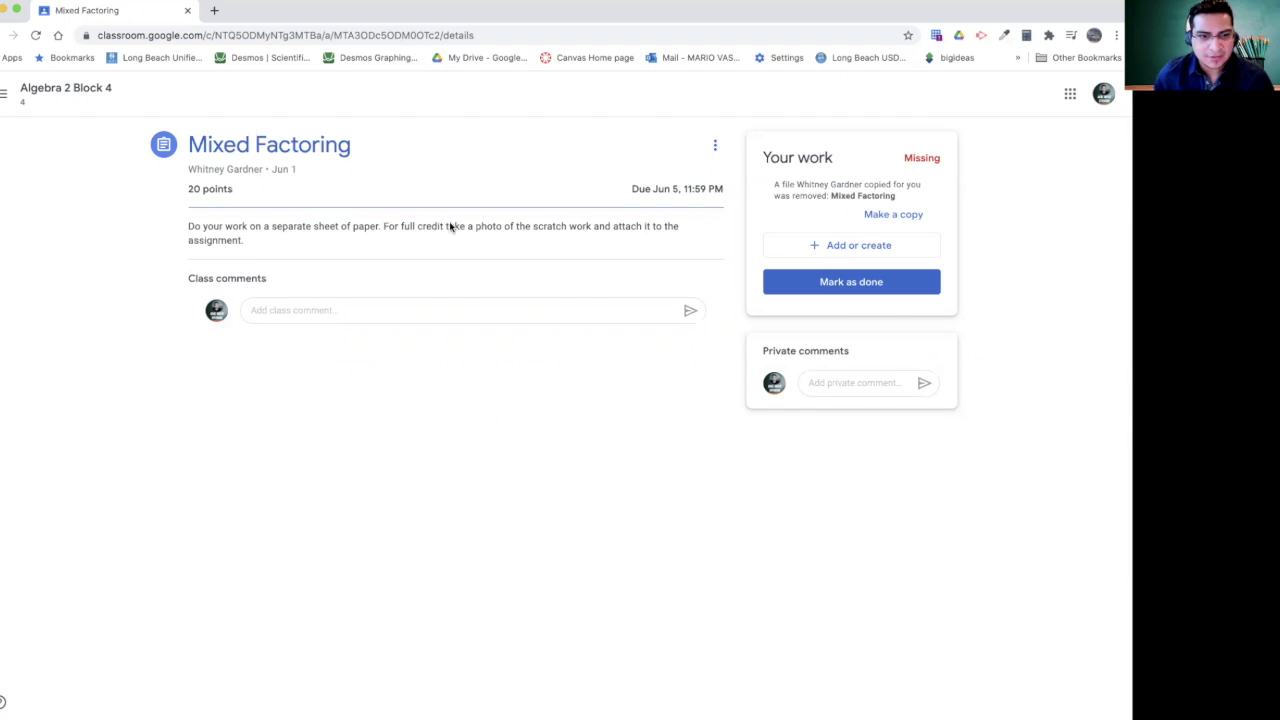
mouse_move(790, 216)
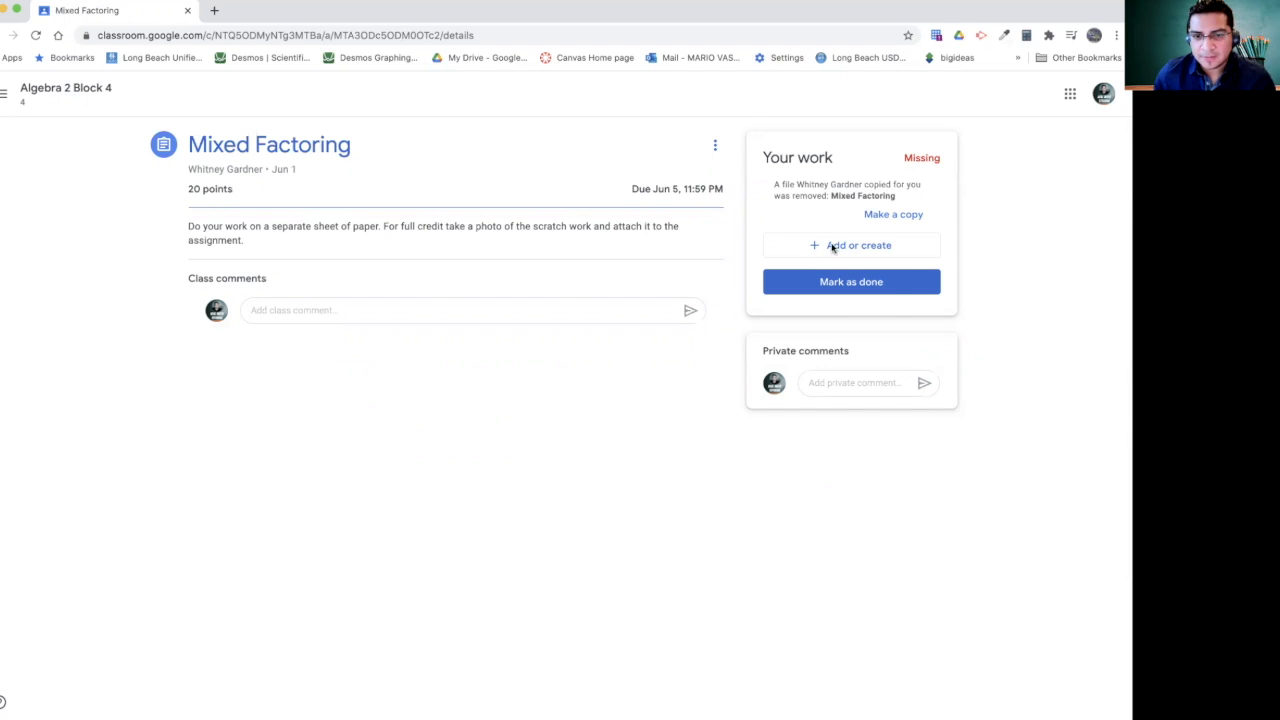
Step: Bring up the Add or create attachment choices in the Your work panel
left_click(852, 244)
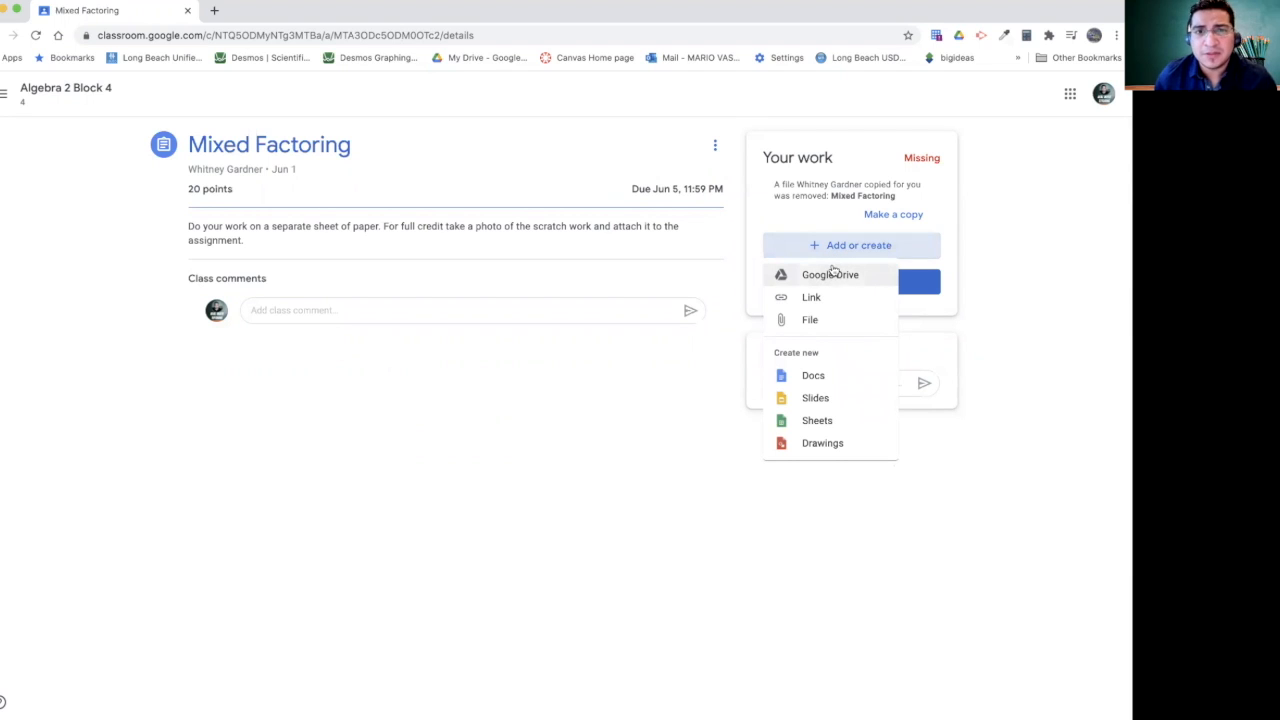
mouse_move(816, 288)
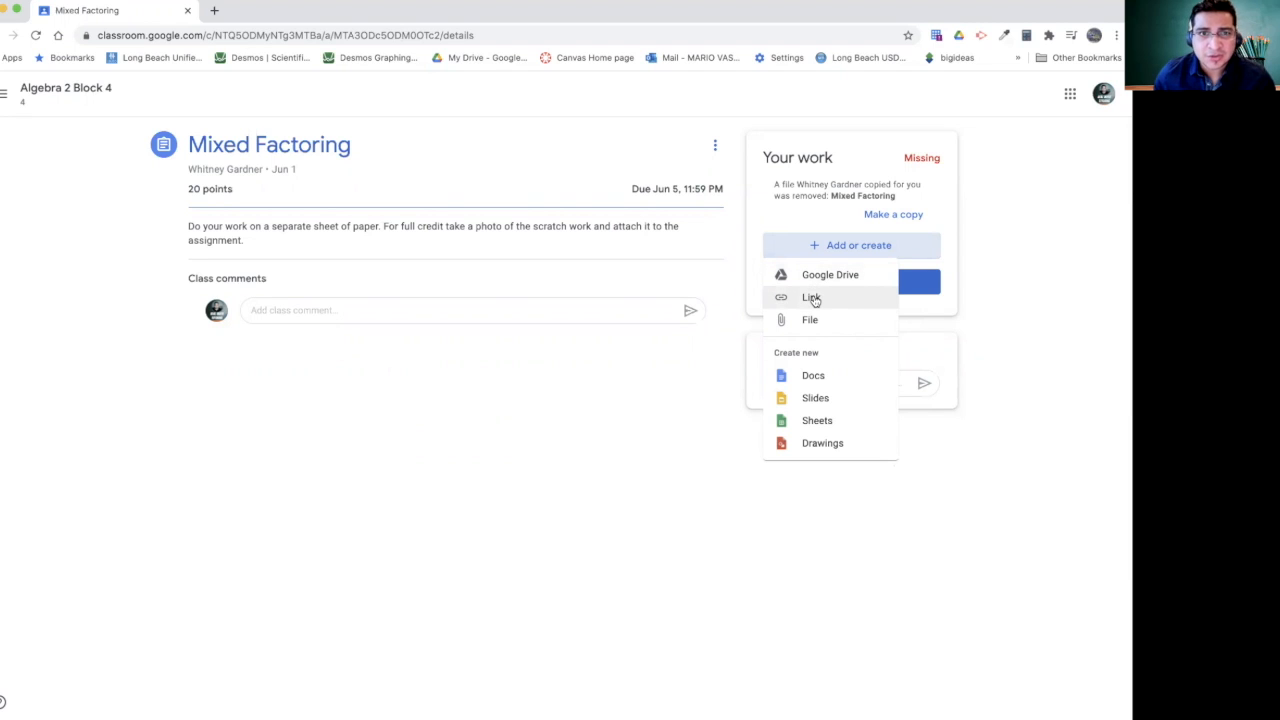
mouse_move(812, 300)
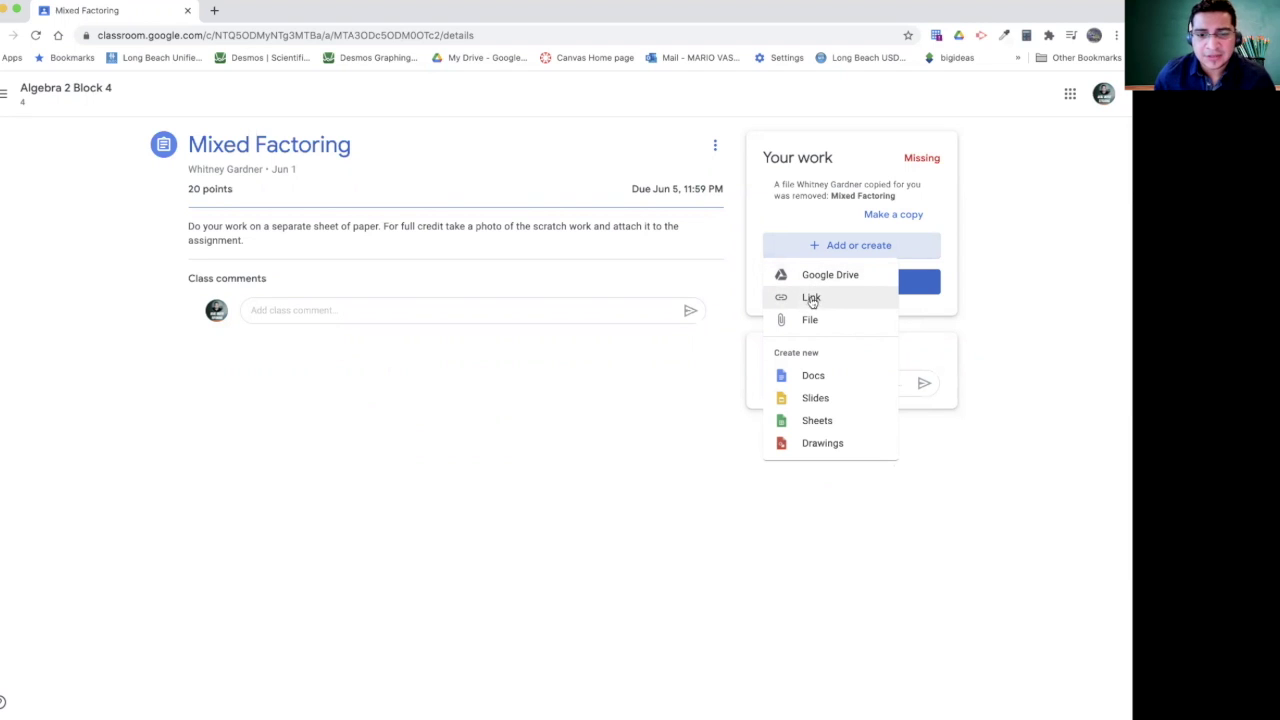
mouse_move(800, 330)
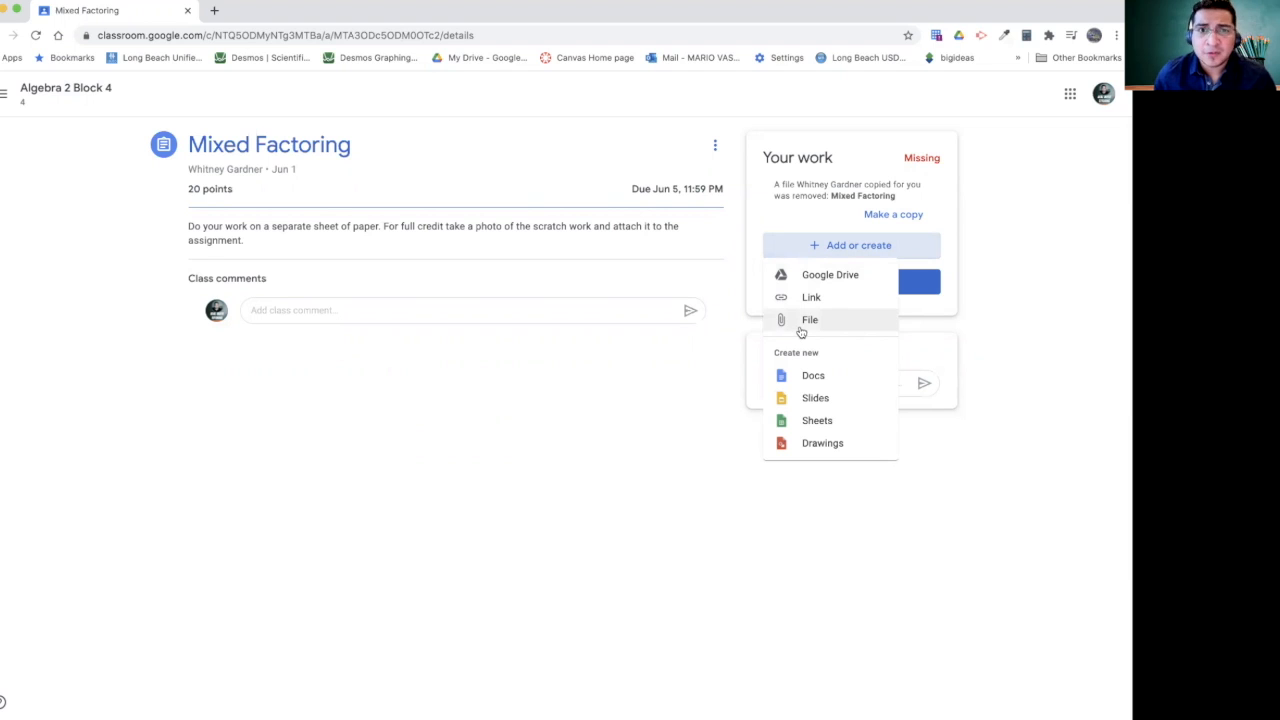
mouse_move(828, 296)
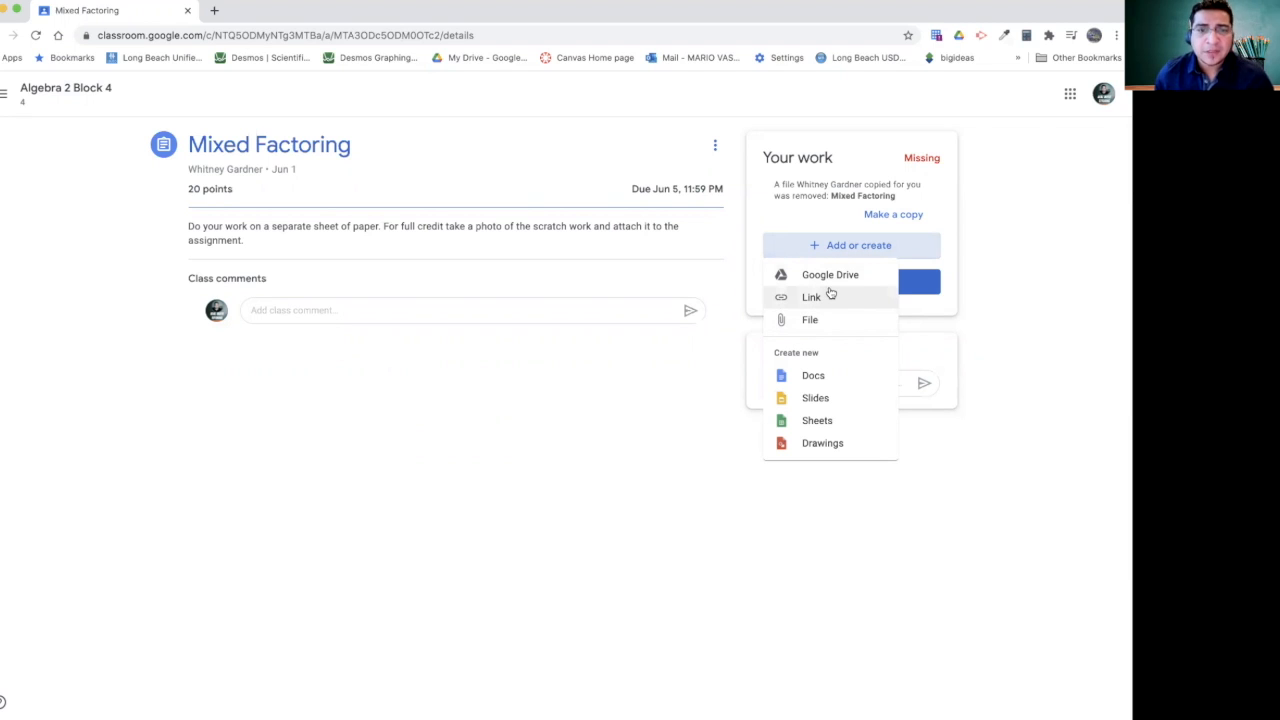
mouse_move(824, 372)
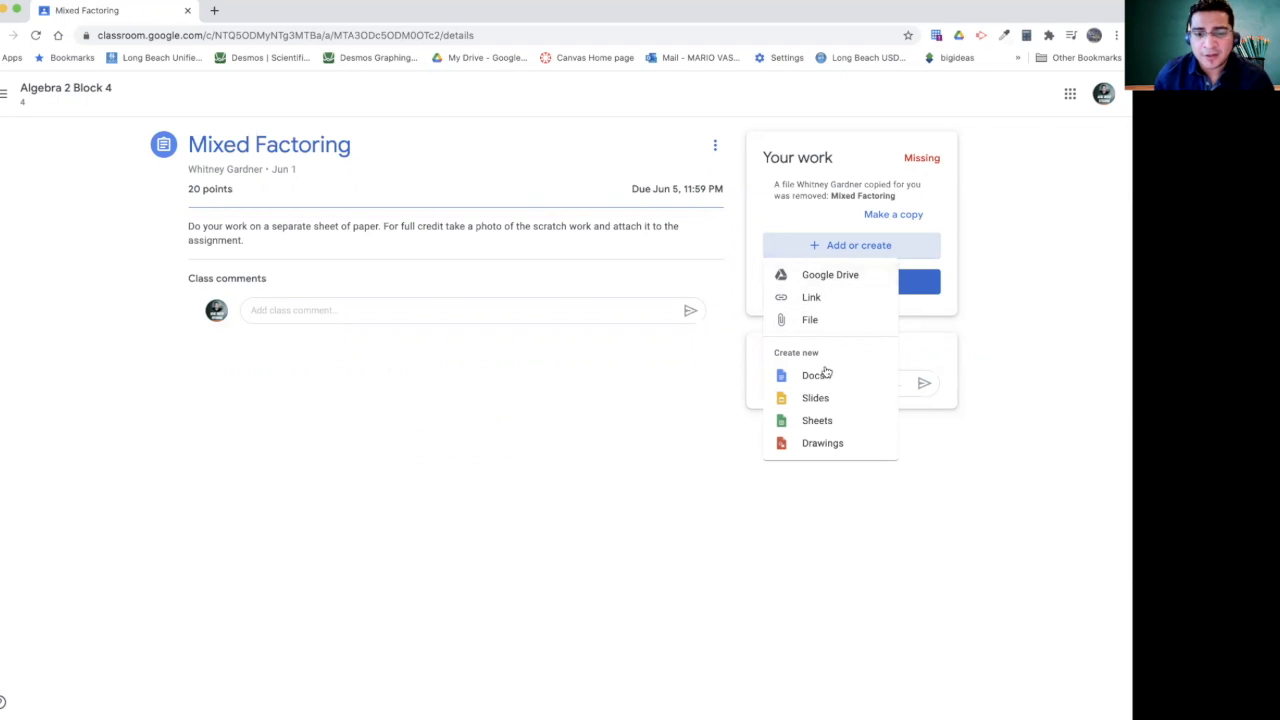
mouse_move(788, 376)
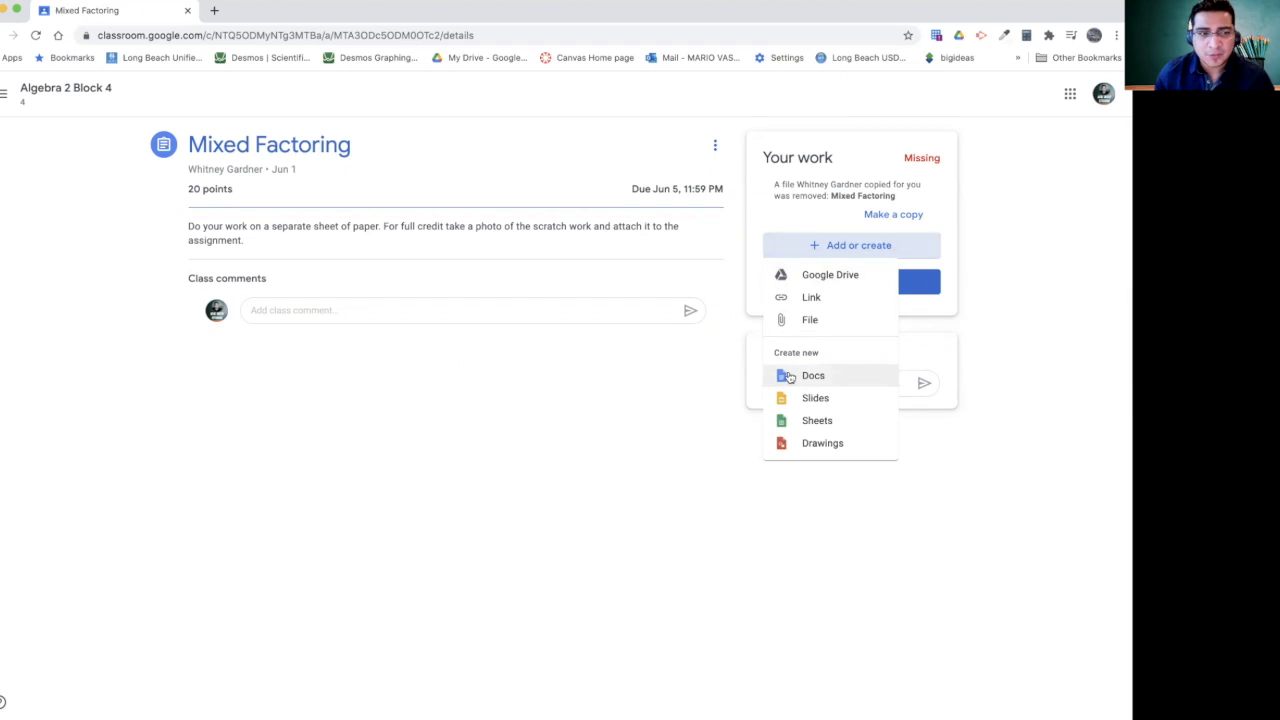
mouse_move(804, 376)
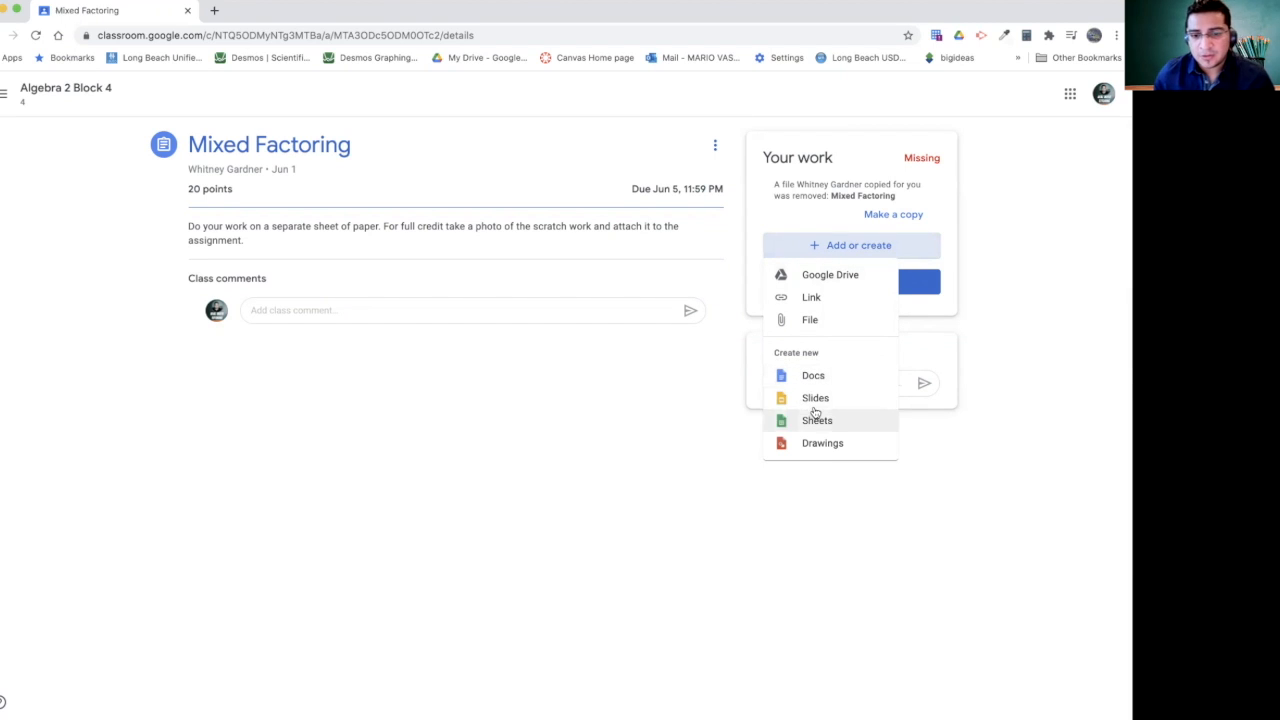
mouse_move(816, 396)
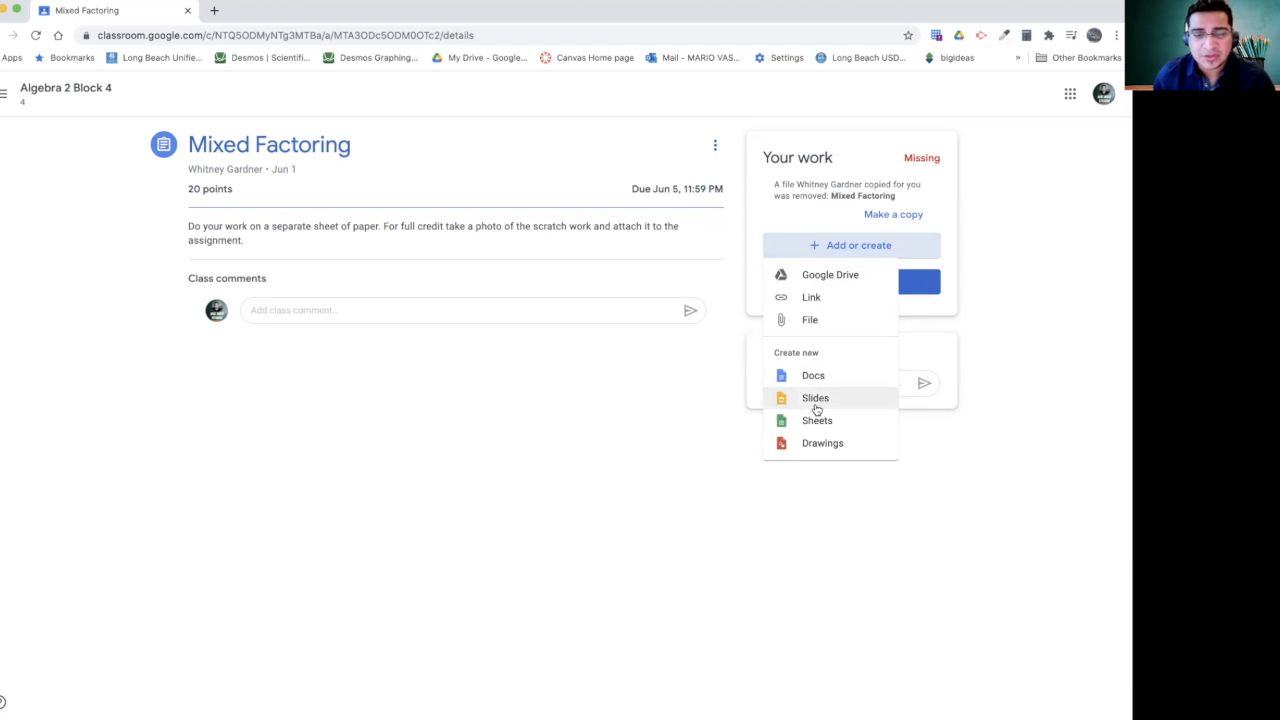
mouse_move(816, 420)
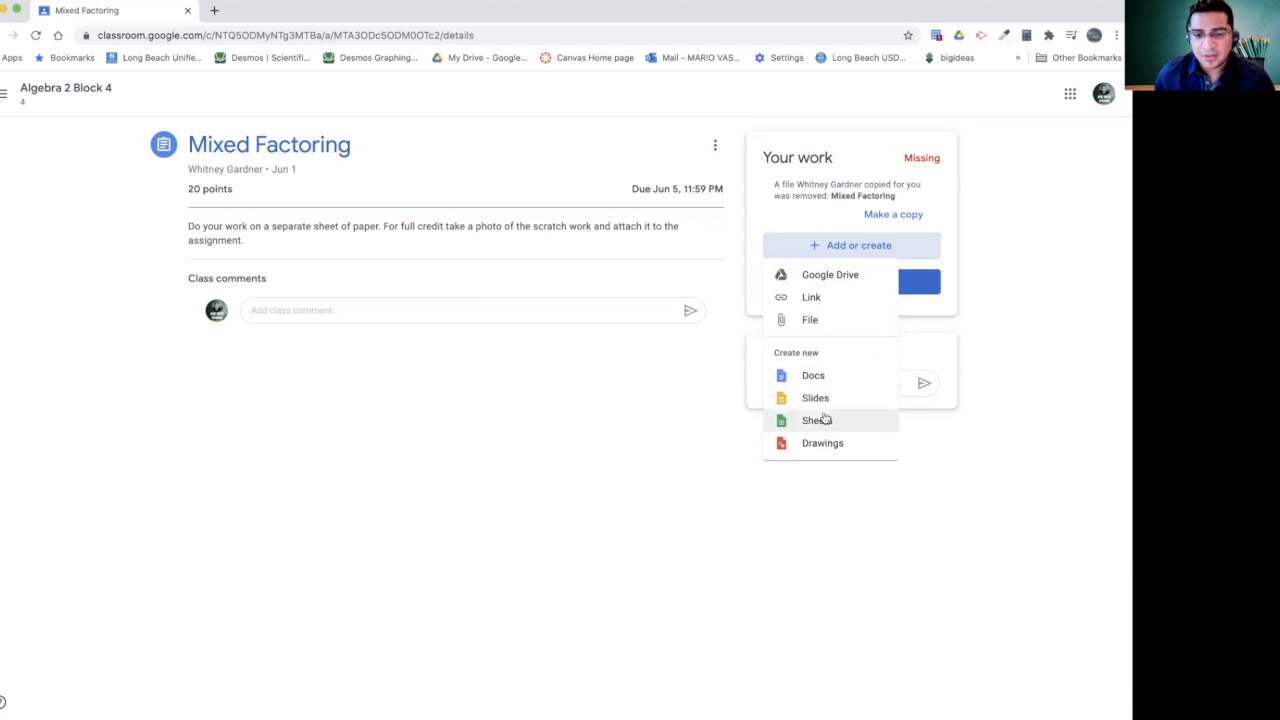
mouse_move(798, 320)
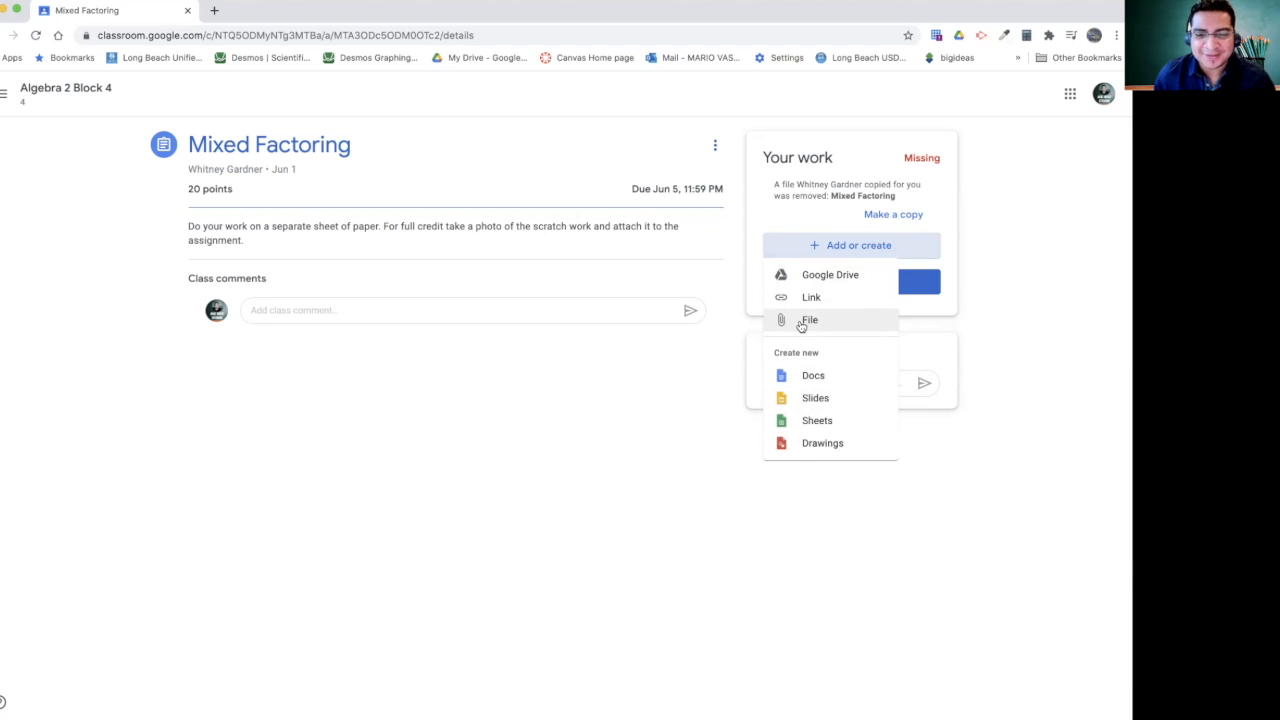
Step: Upload two screenshot images of scratch work as attachments to Mixed Factoring
left_click(808, 320)
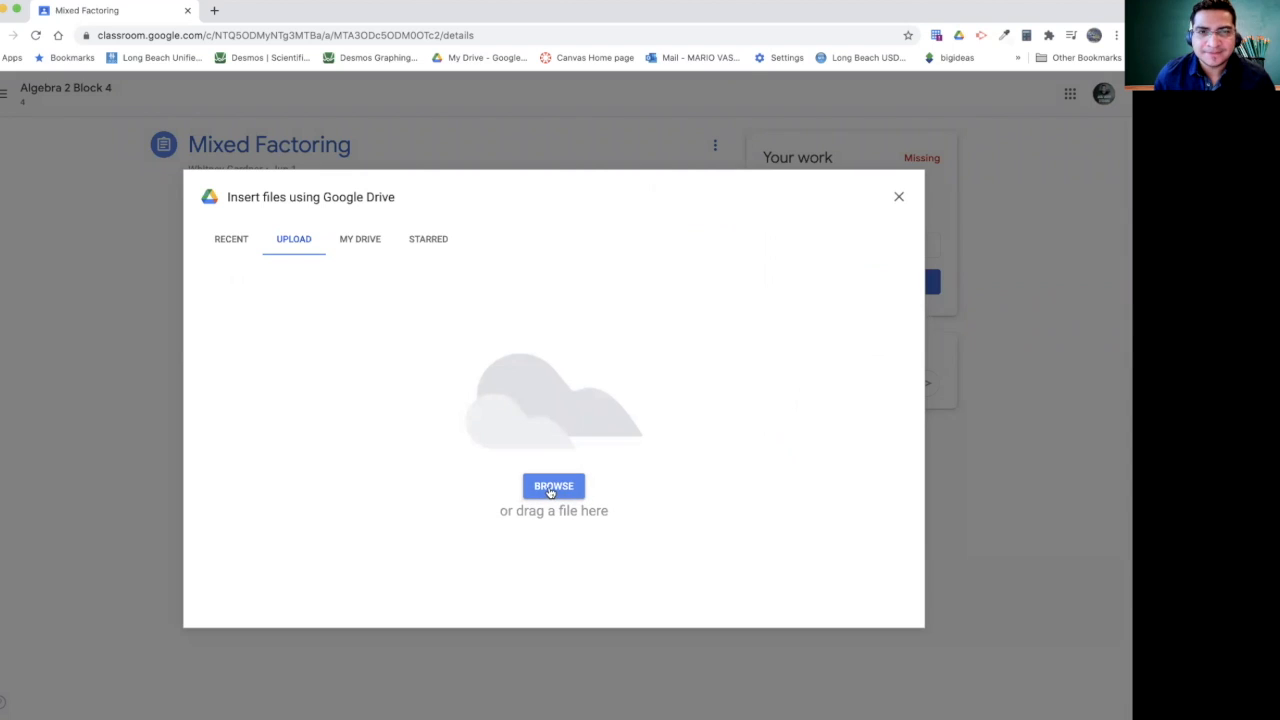
left_click(552, 486)
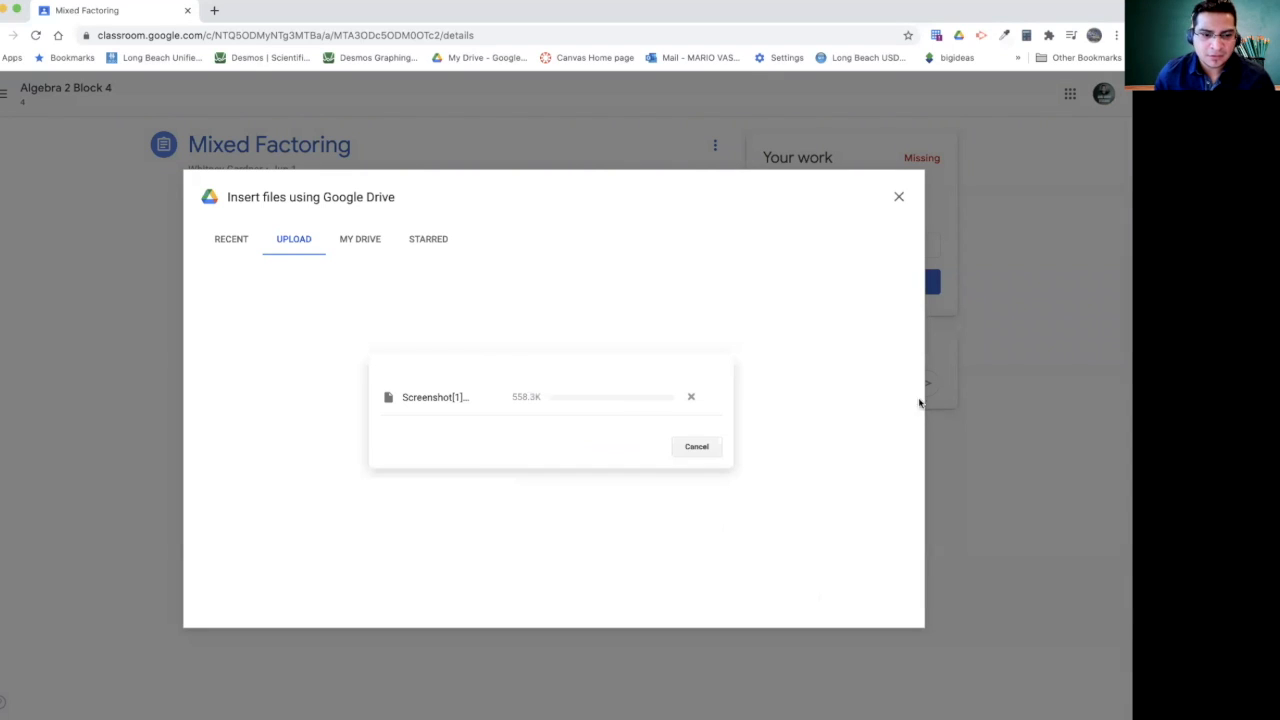
mouse_move(928, 364)
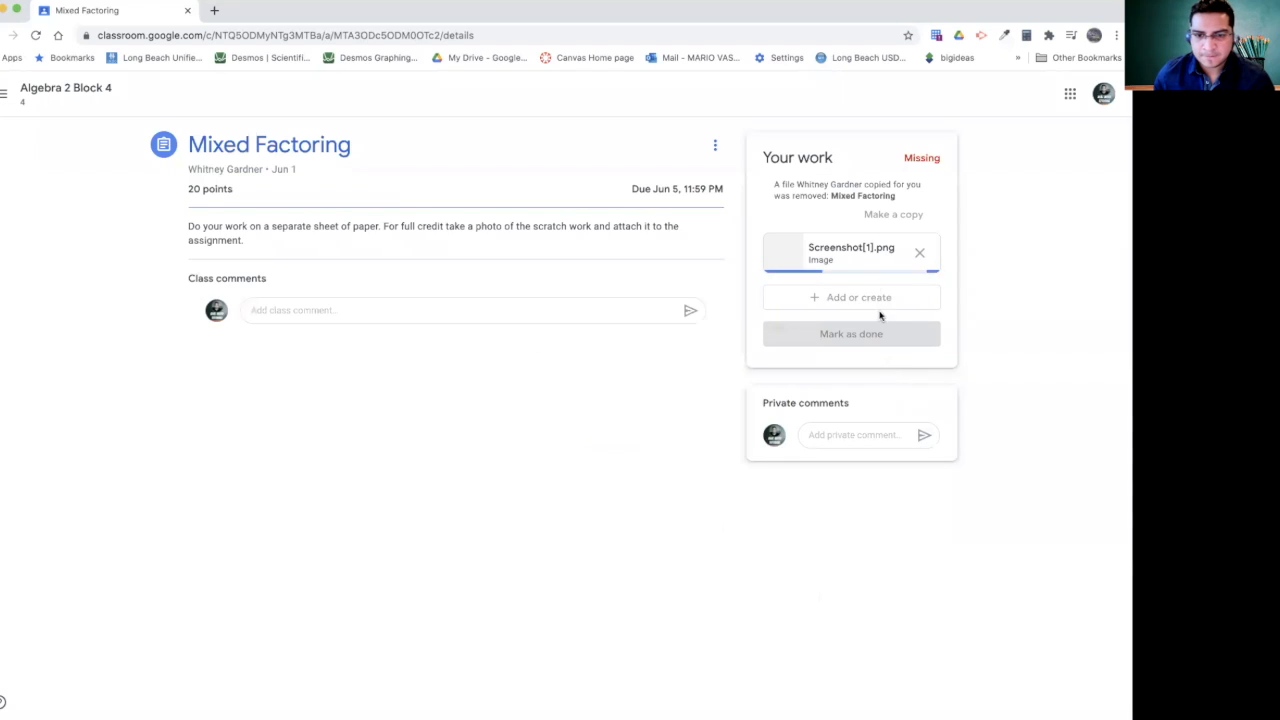
mouse_move(838, 264)
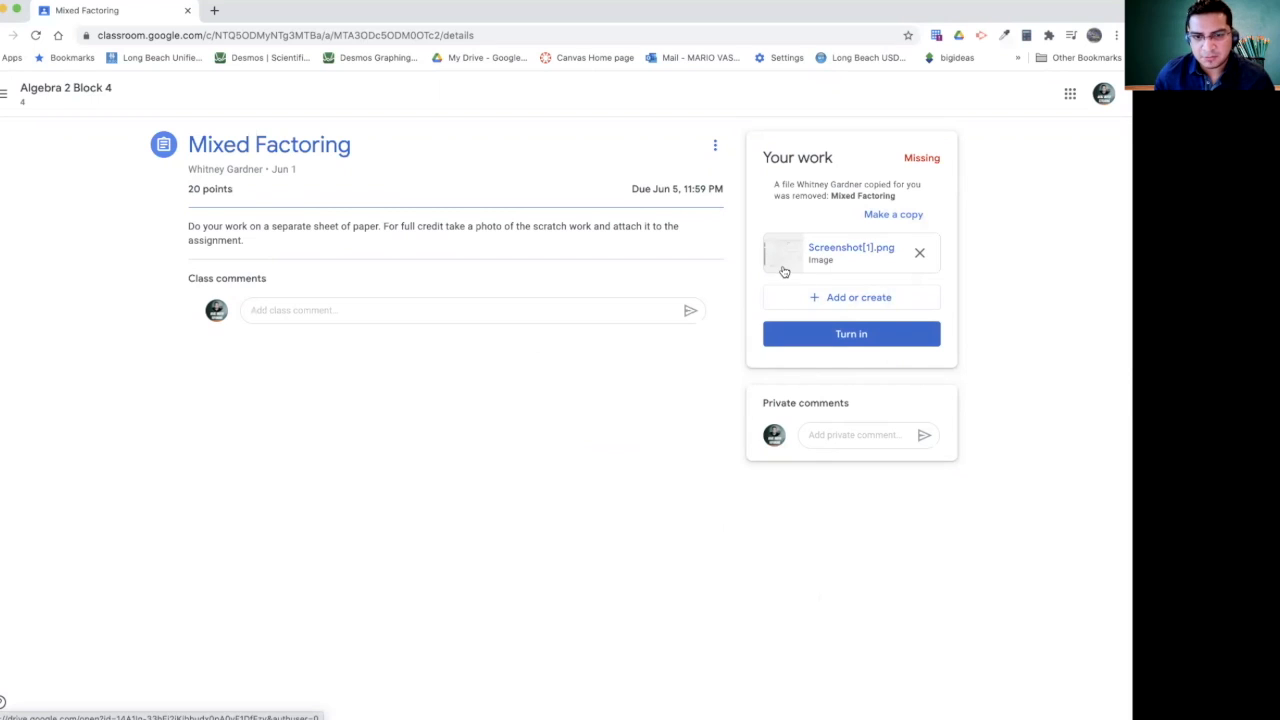
mouse_move(784, 254)
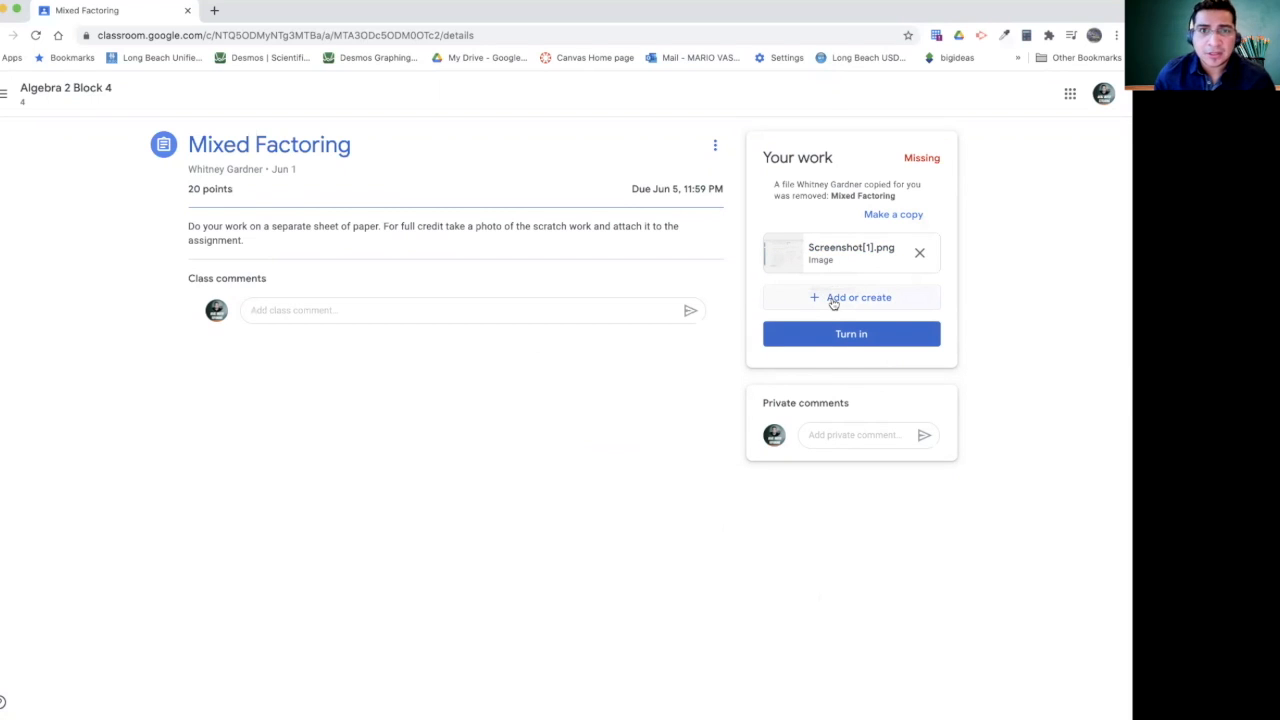
left_click(852, 296)
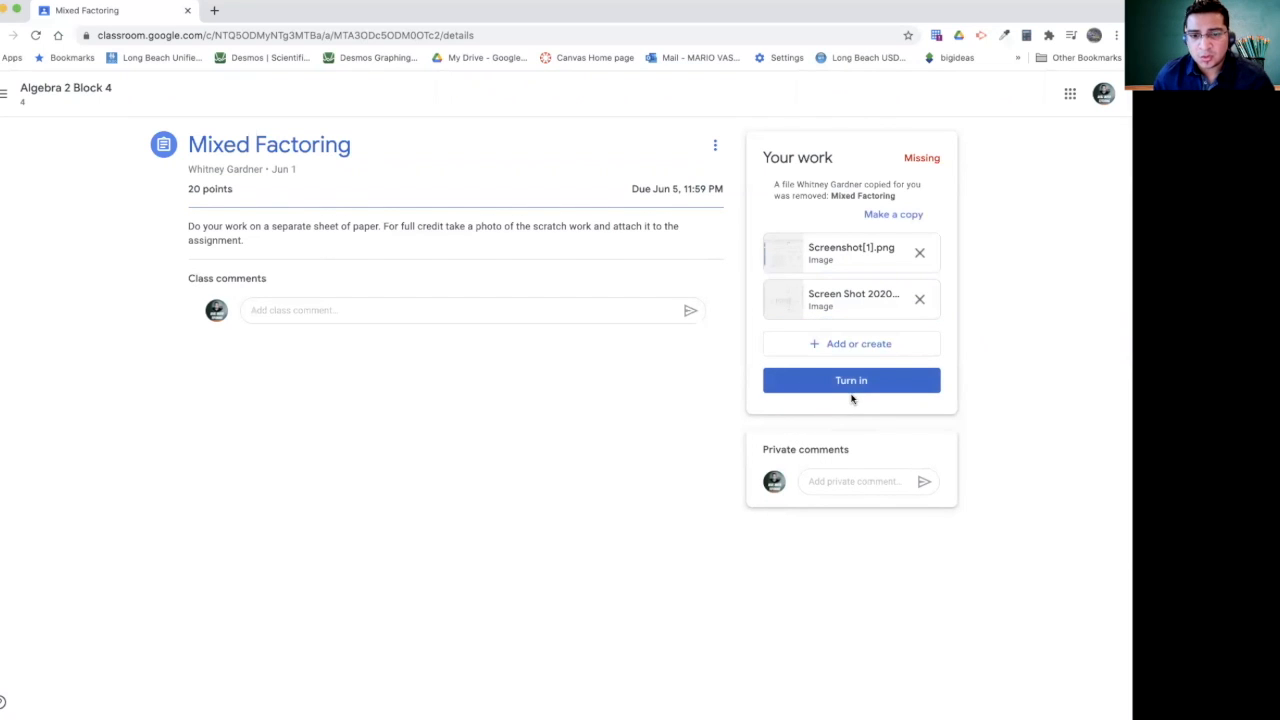
mouse_move(944, 300)
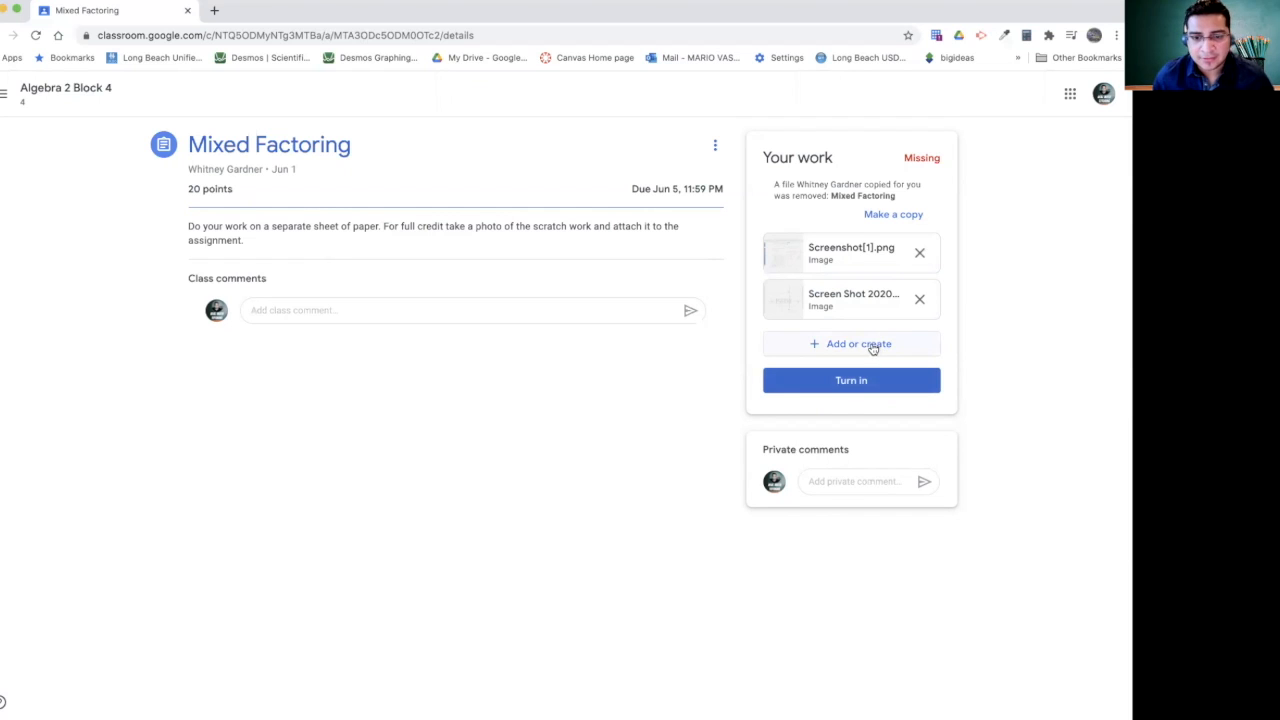
mouse_move(864, 344)
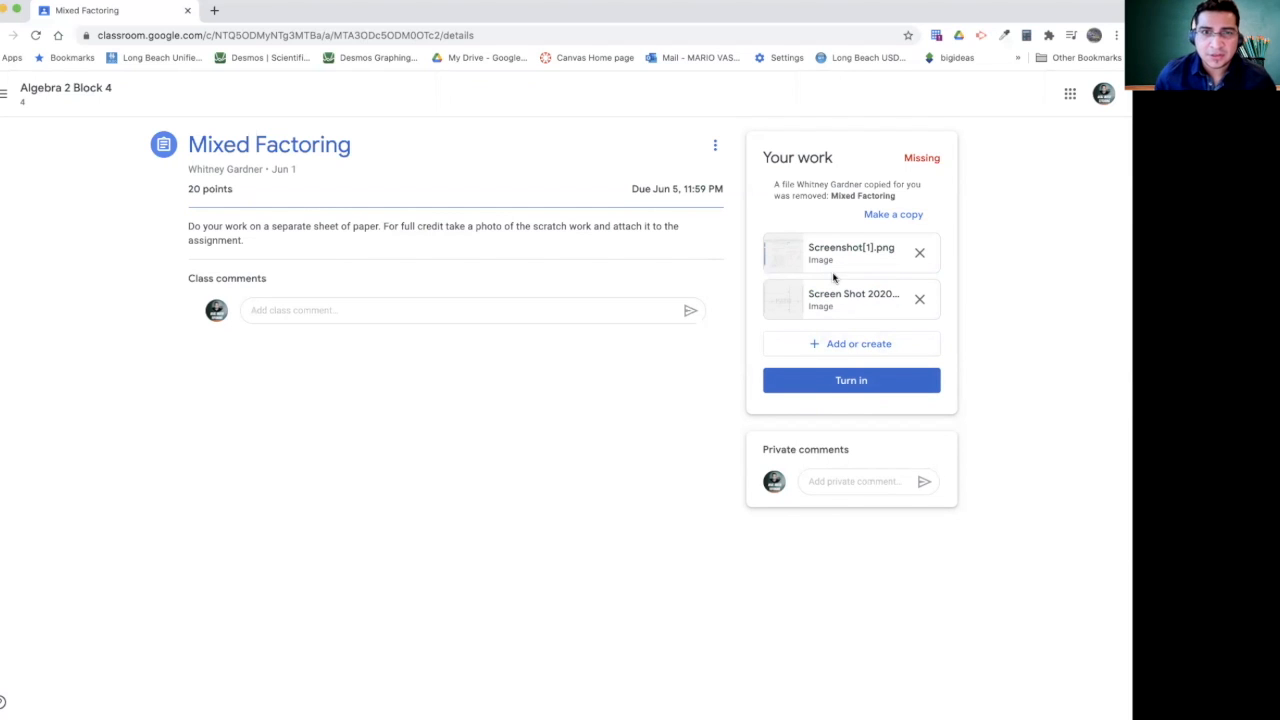
mouse_move(836, 284)
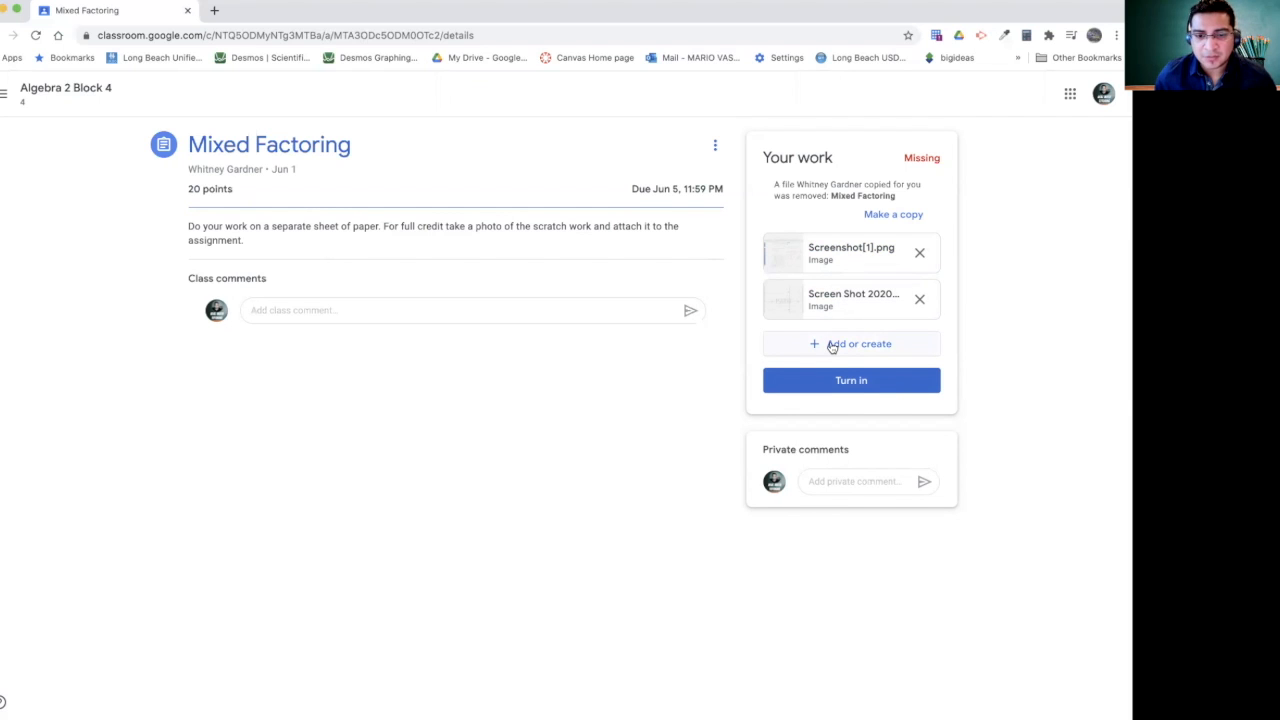
left_click(852, 344)
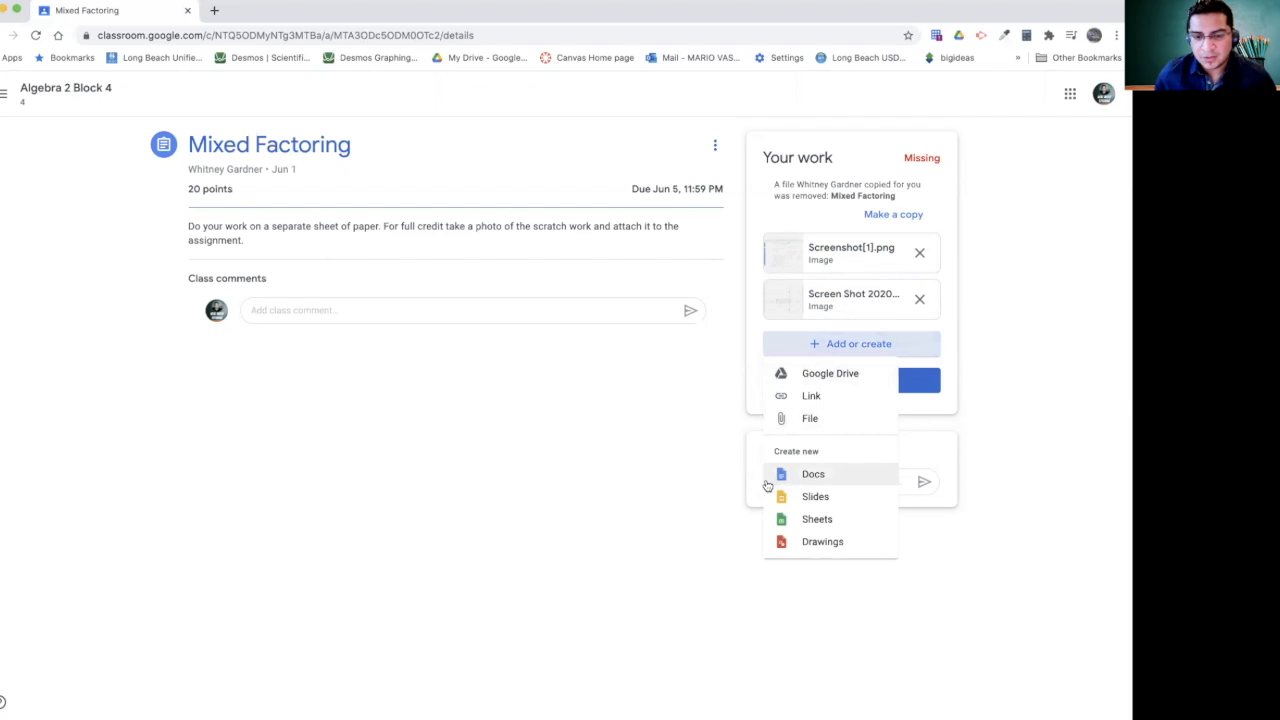
mouse_move(1006, 320)
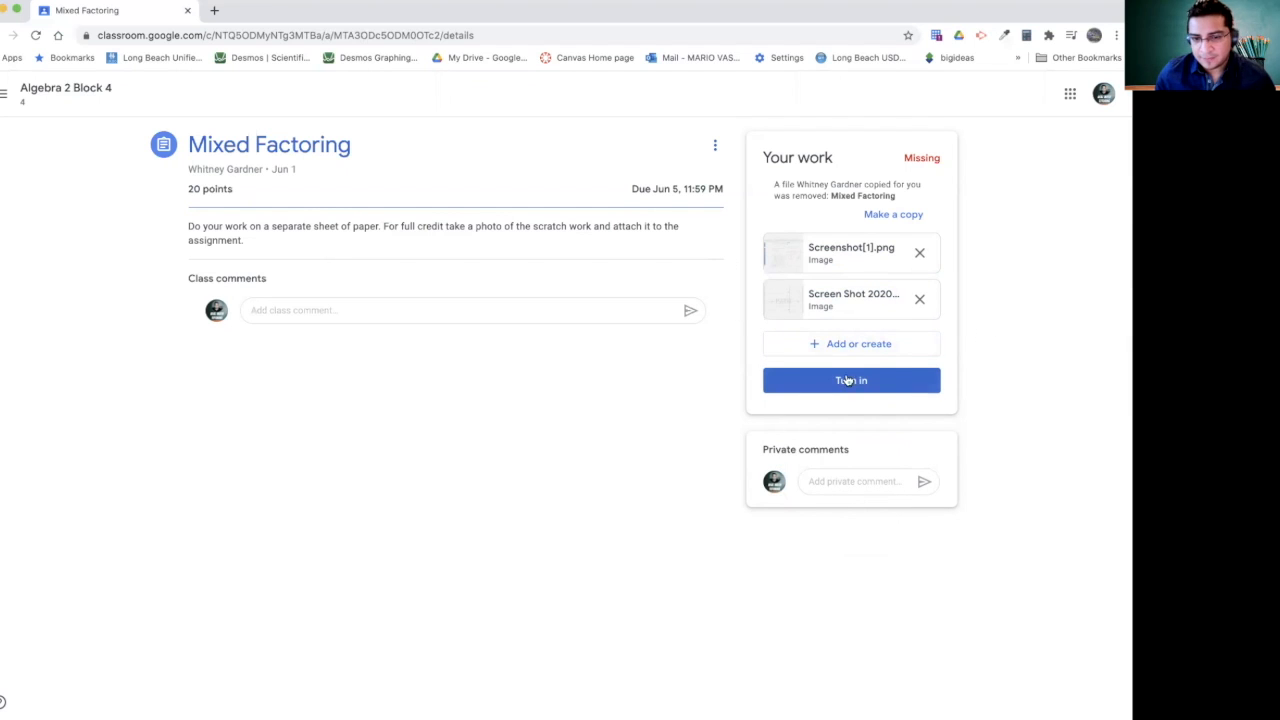
mouse_move(760, 348)
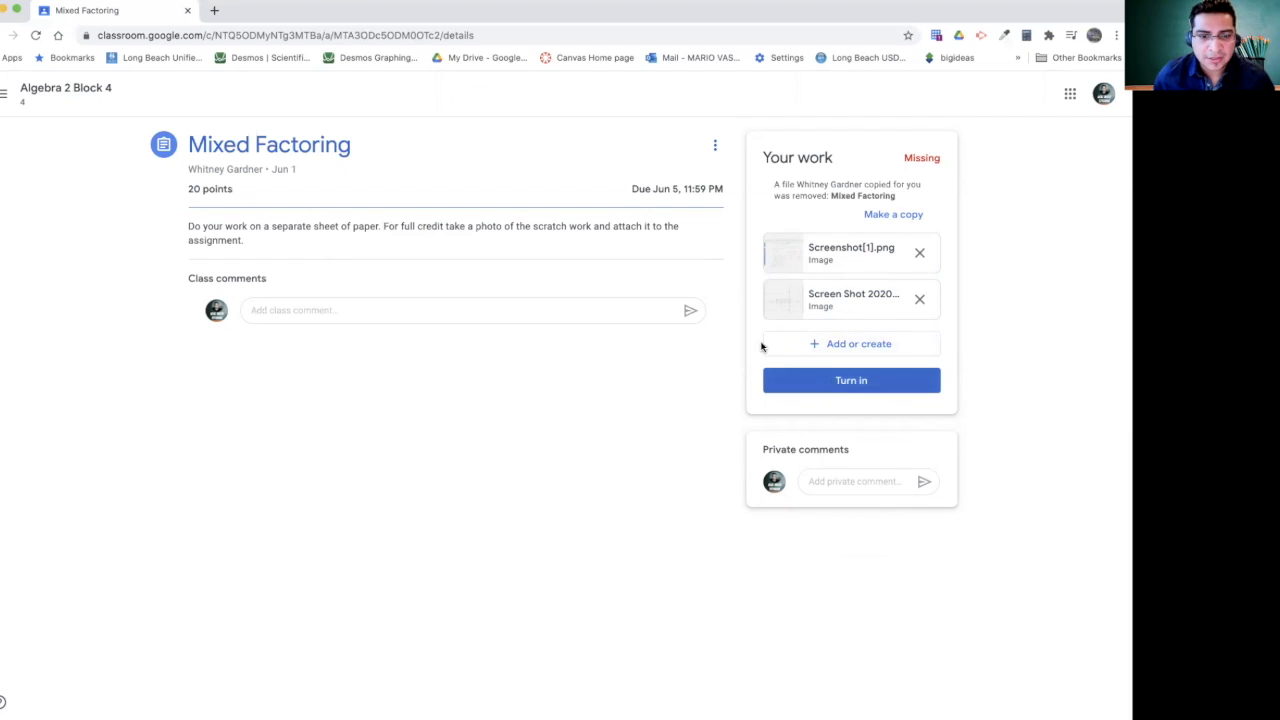
left_click(304, 310)
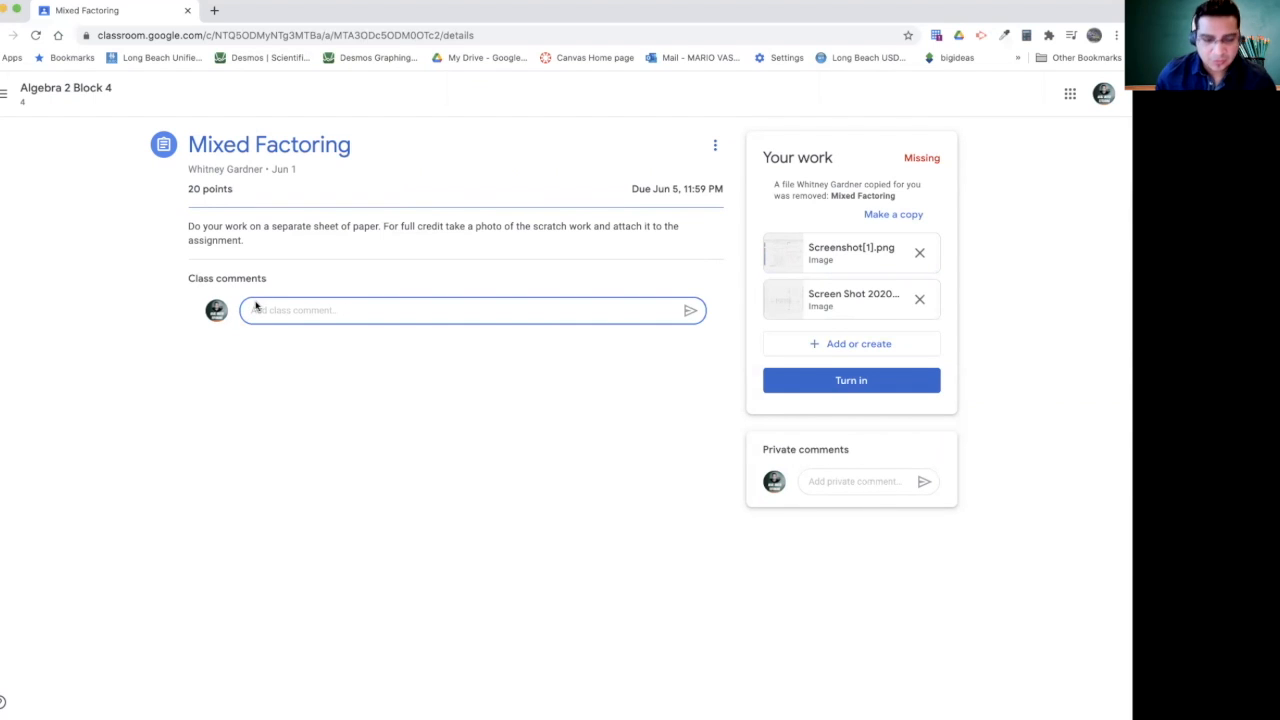
Step: Write the class comment asking whether anyone got question #2
type("did anyone get")
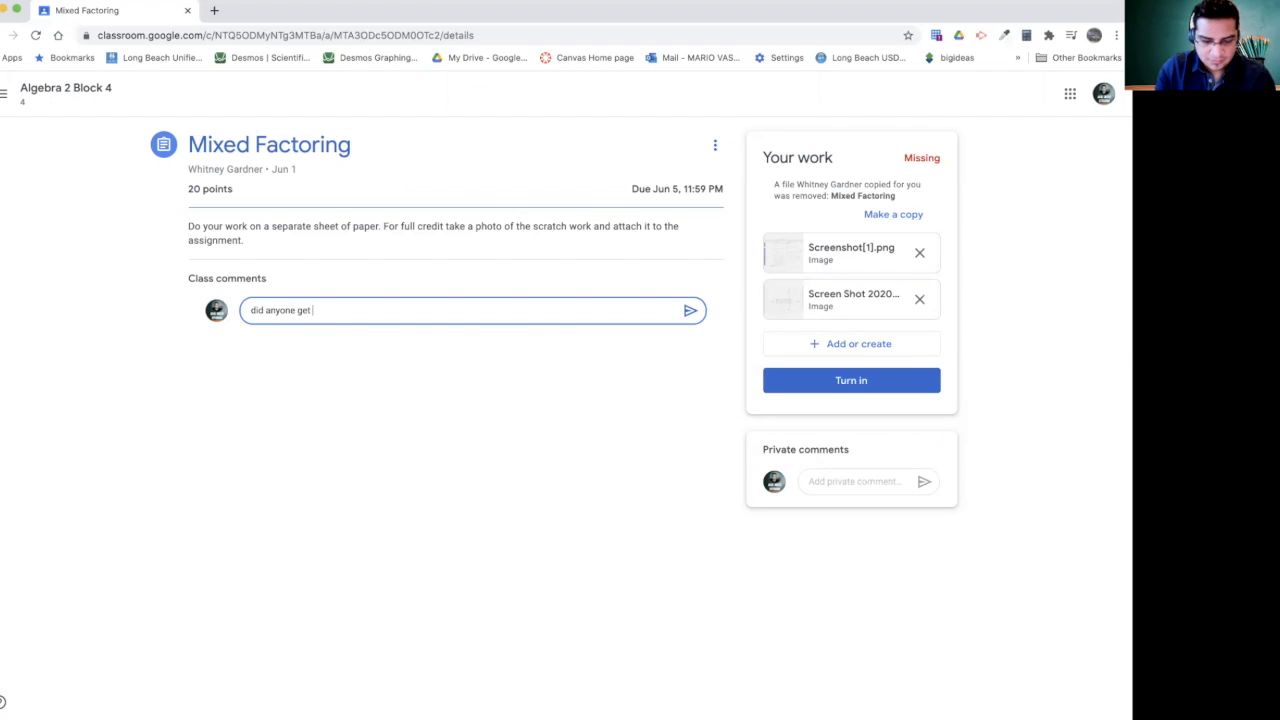
type("question")
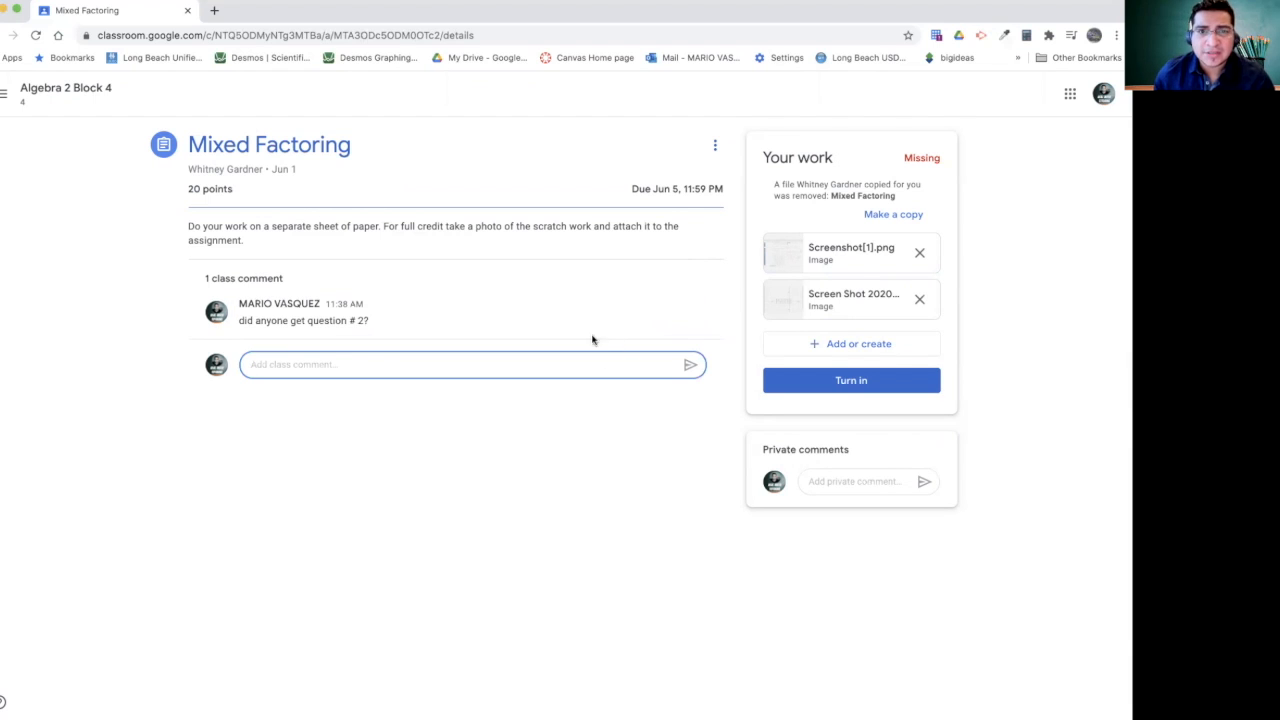
mouse_move(790, 430)
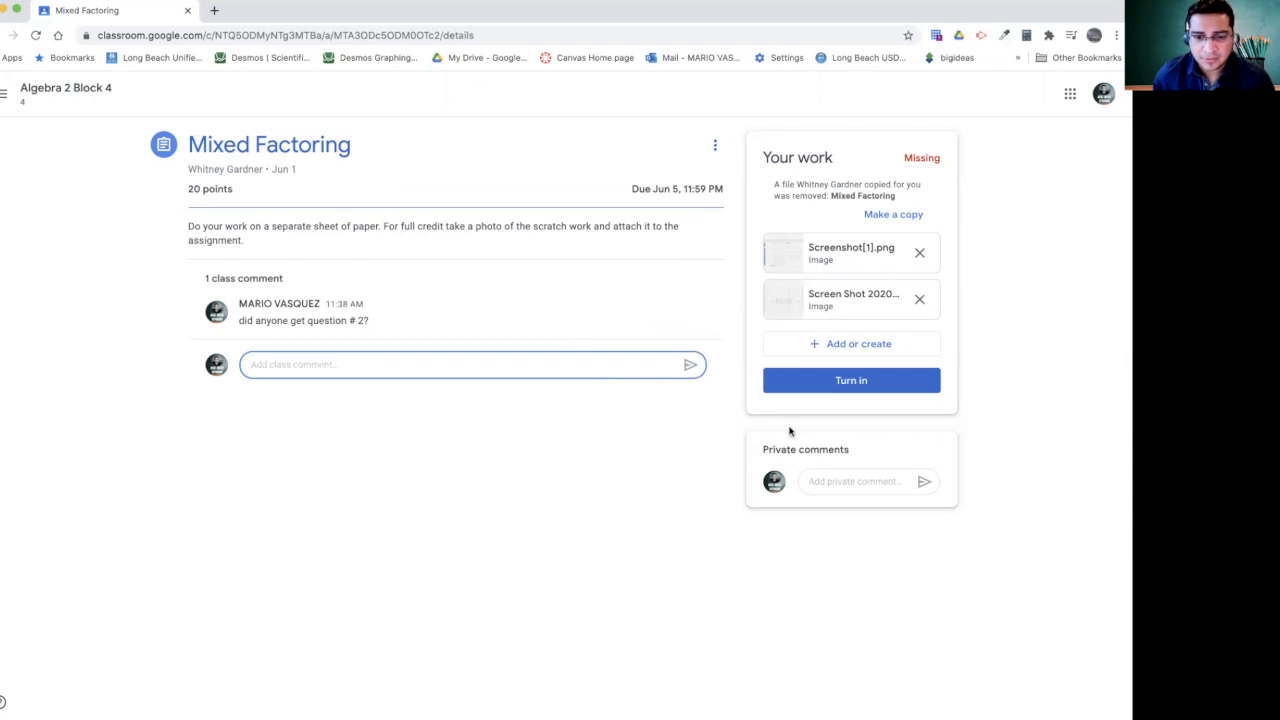
Step: Draft a private comment 'Can you go over number 2 in class' to the teacher
left_click(856, 482)
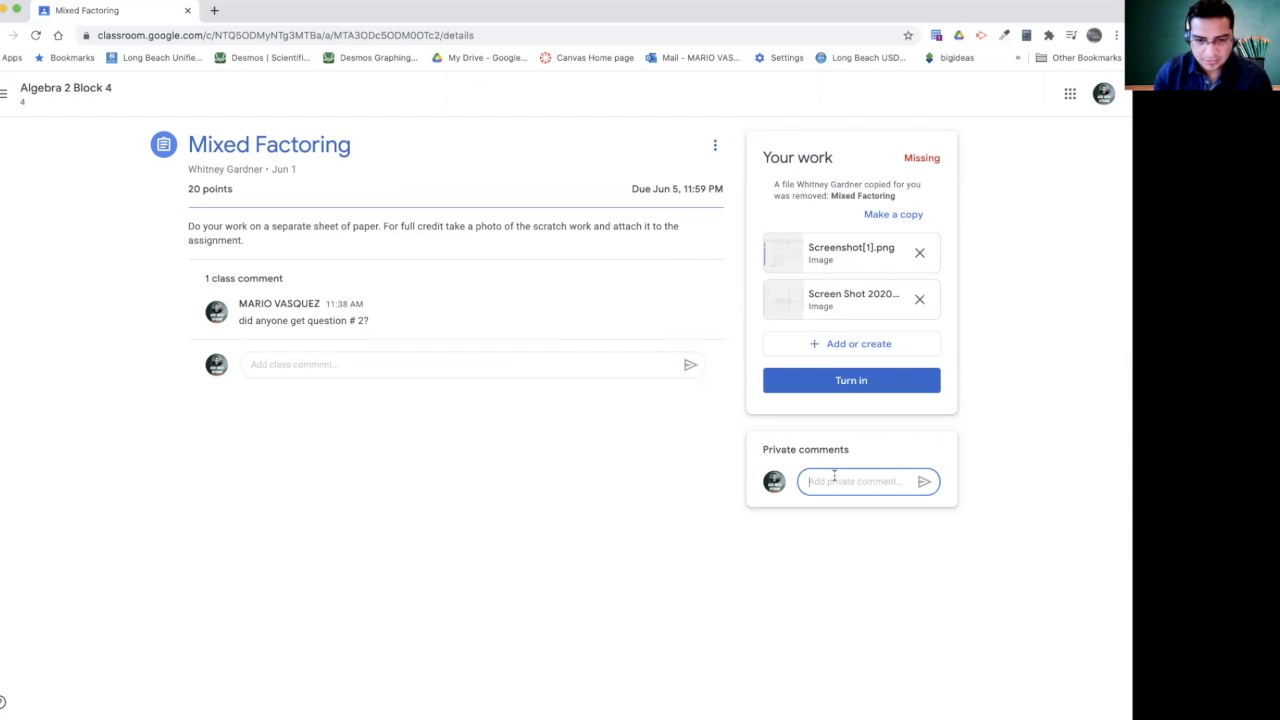
type("C")
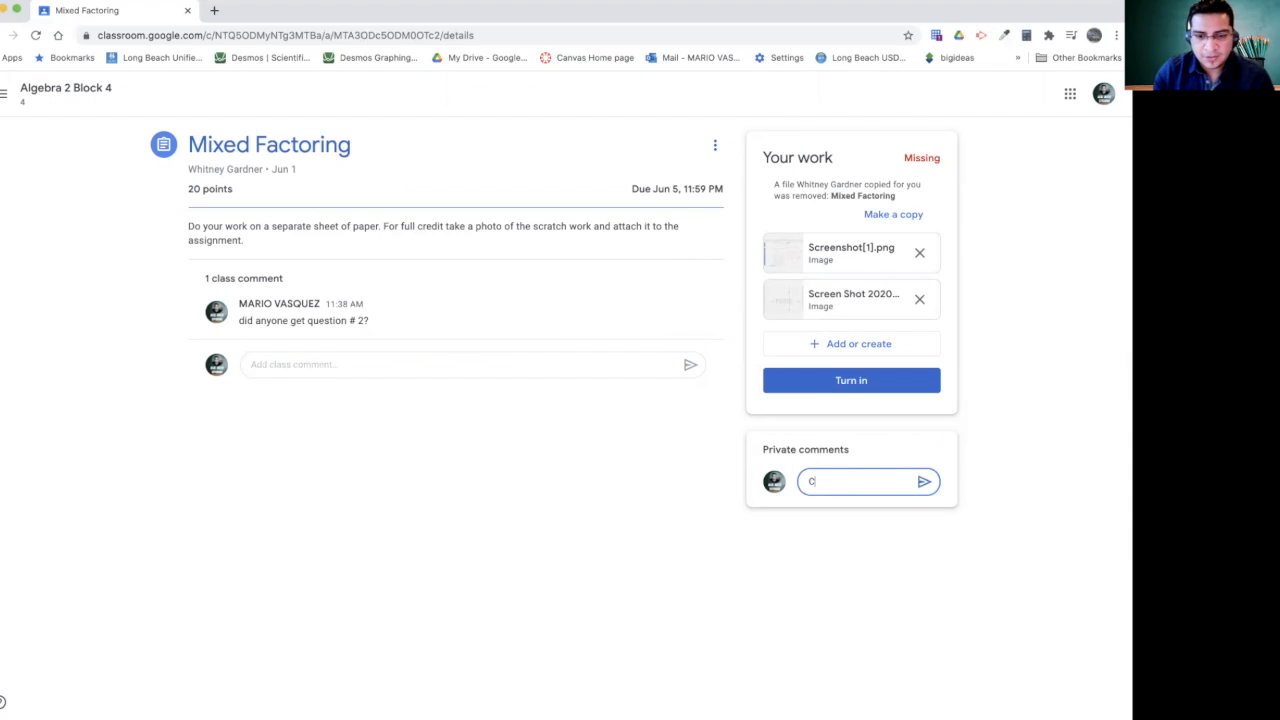
type("an you go over number 2")
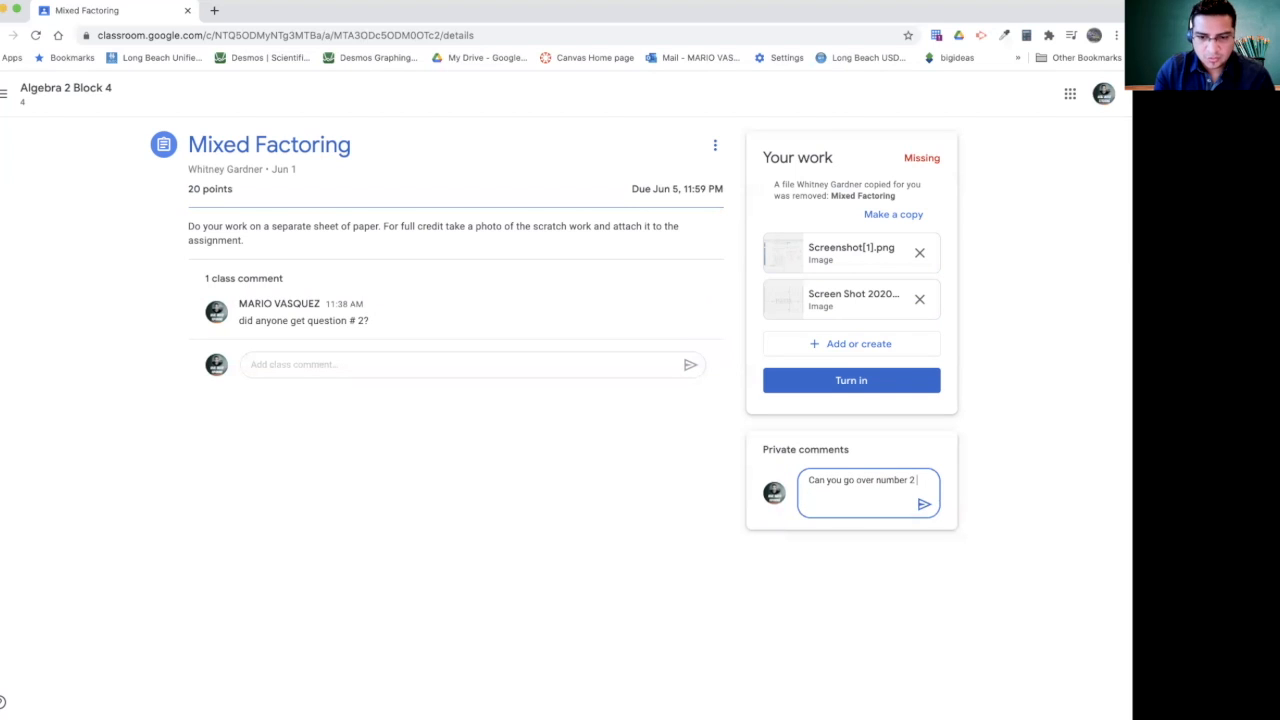
type("in class?")
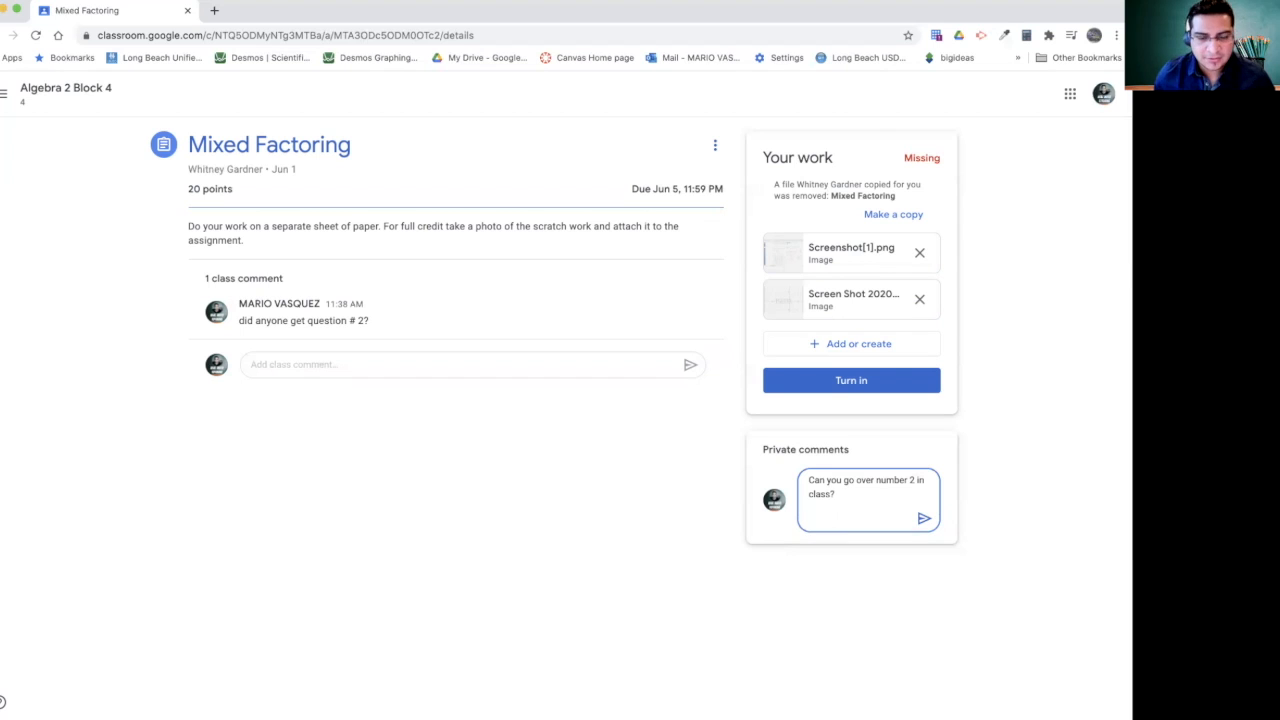
mouse_move(858, 512)
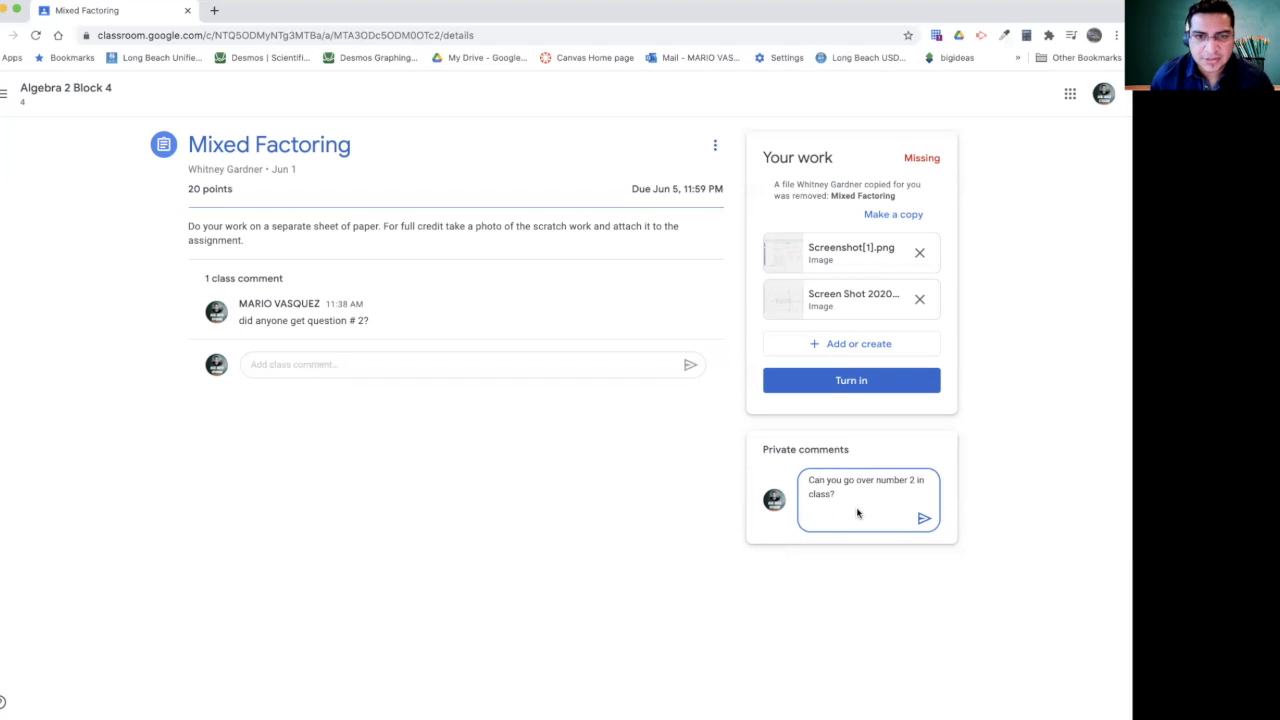
mouse_move(842, 504)
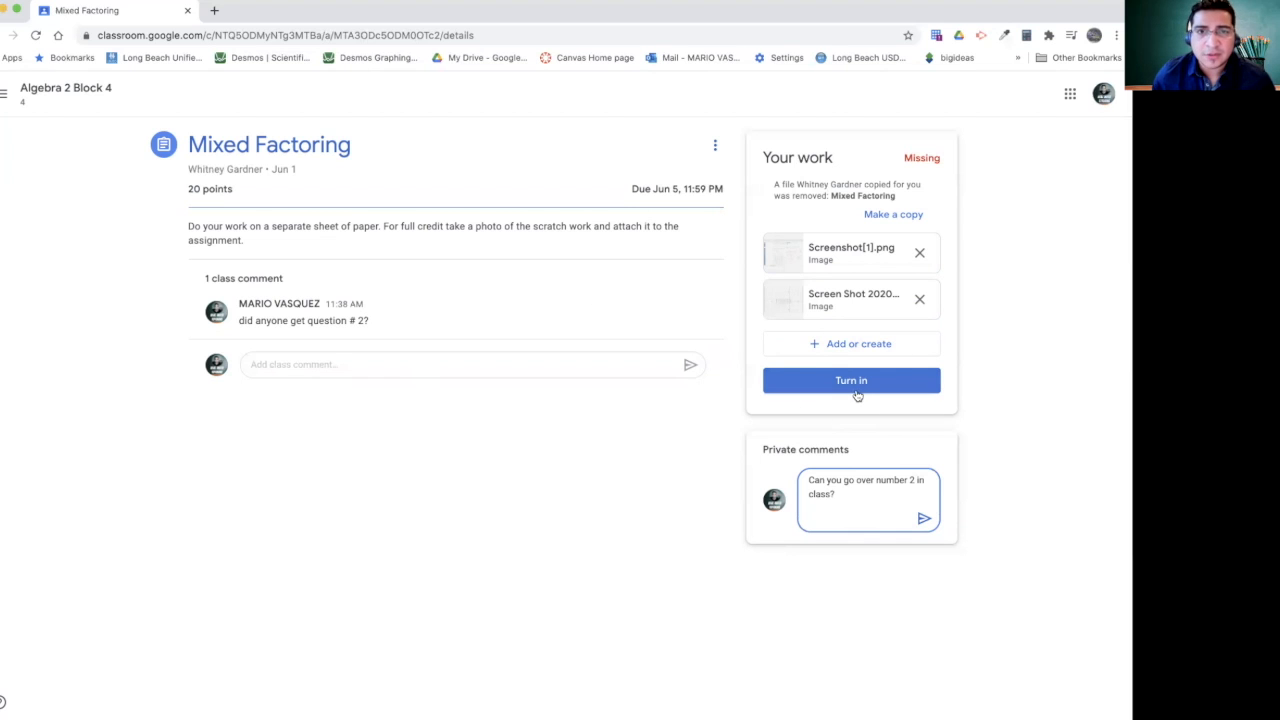
Step: Turn in Mixed Factoring with both screenshots so it shows turned in late
left_click(852, 380)
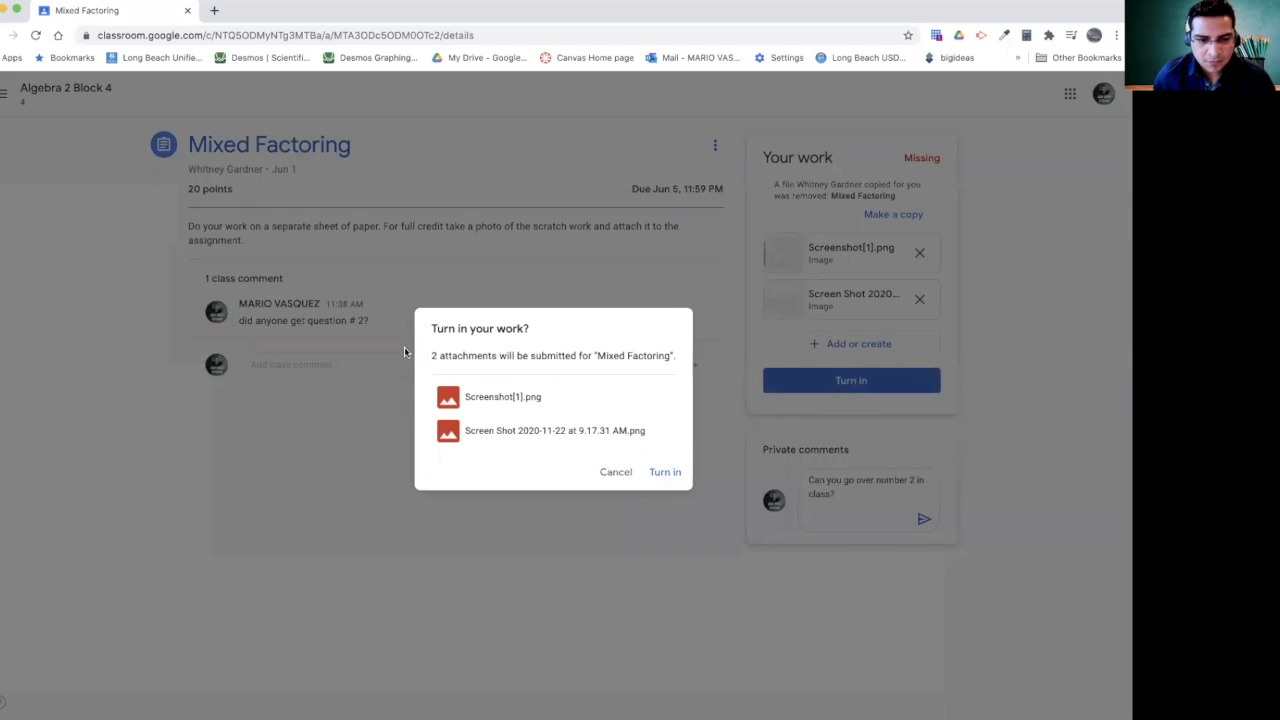
left_click(664, 472)
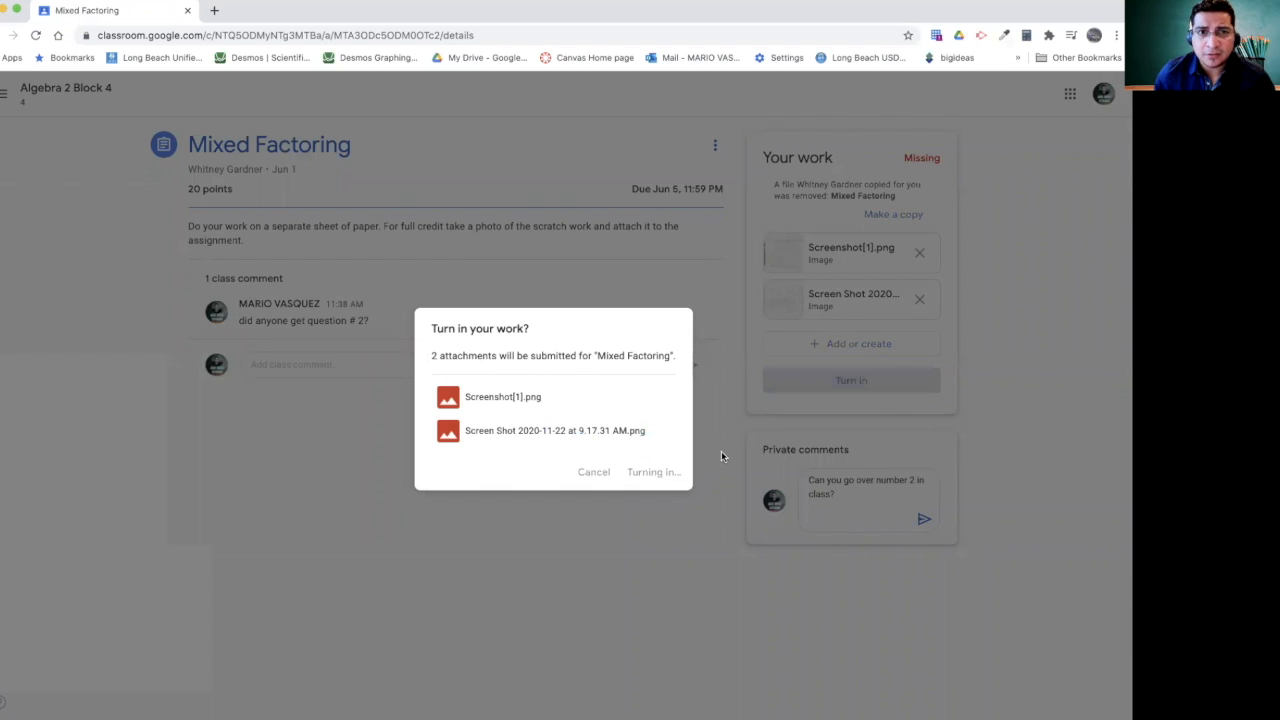
left_click(652, 472)
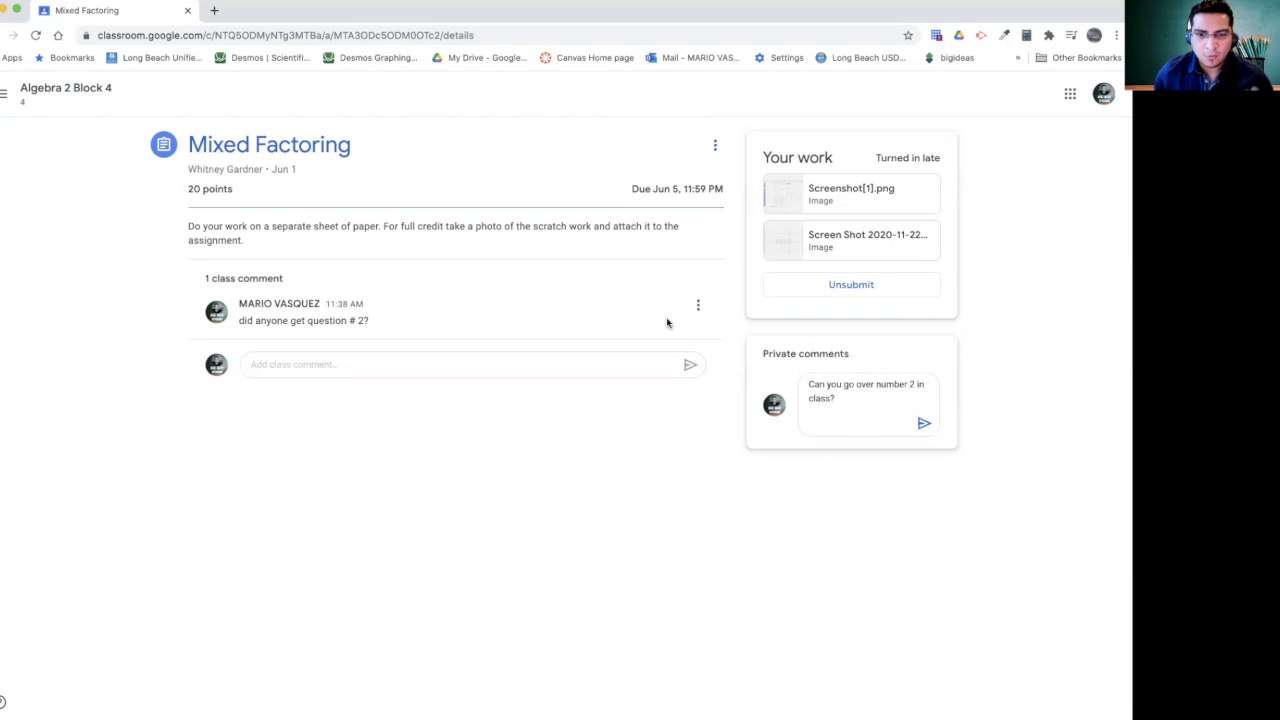
mouse_move(830, 336)
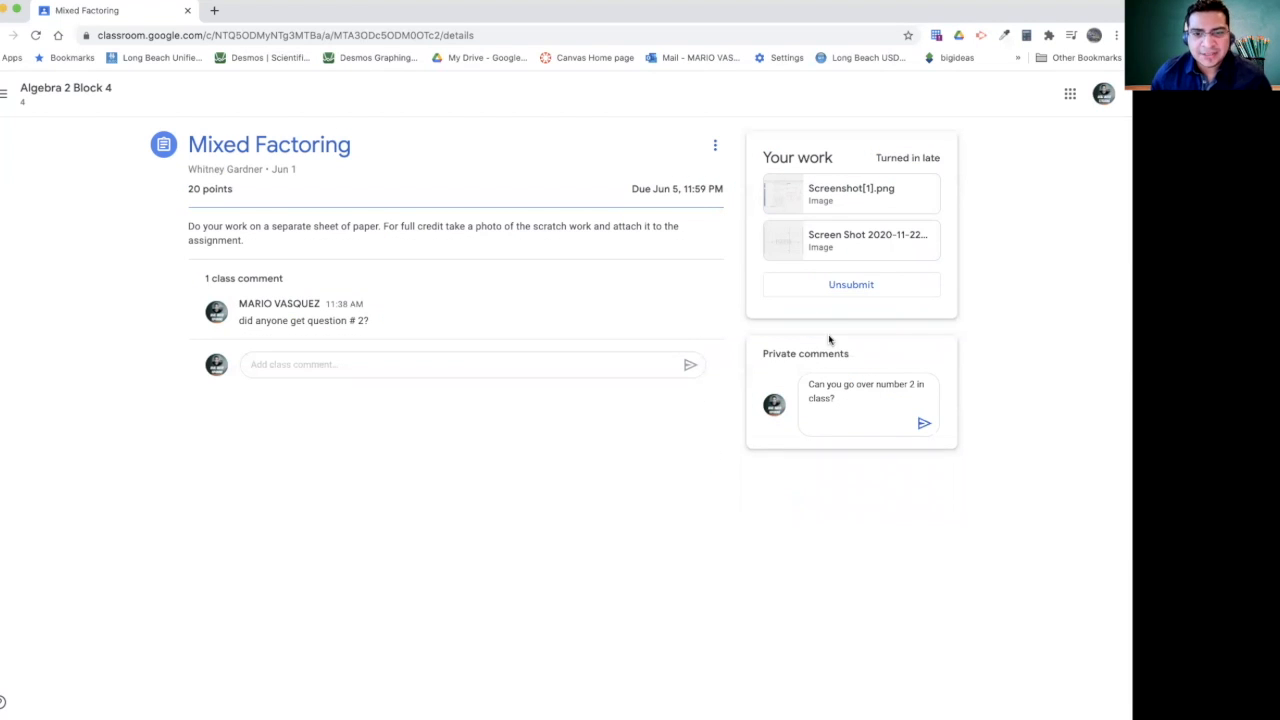
mouse_move(864, 262)
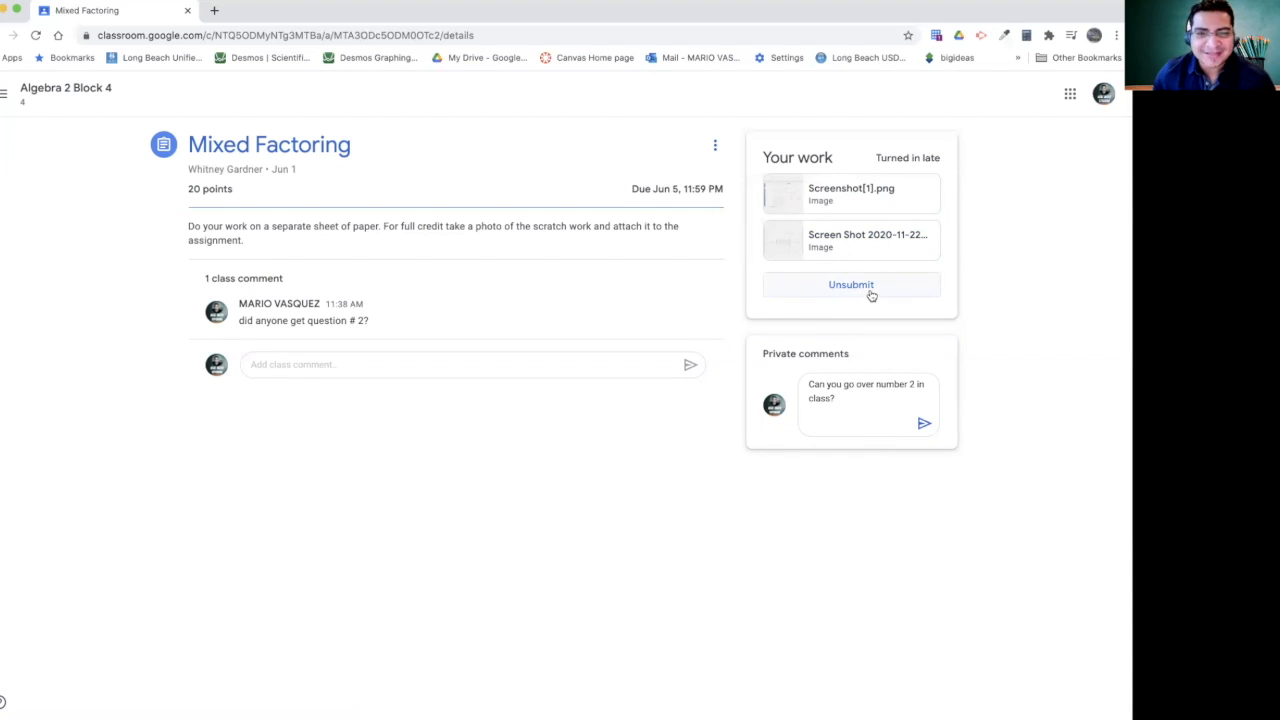
Step: Unsubmit the work and remove both screenshot attachments, leaving it Missing
left_click(852, 284)
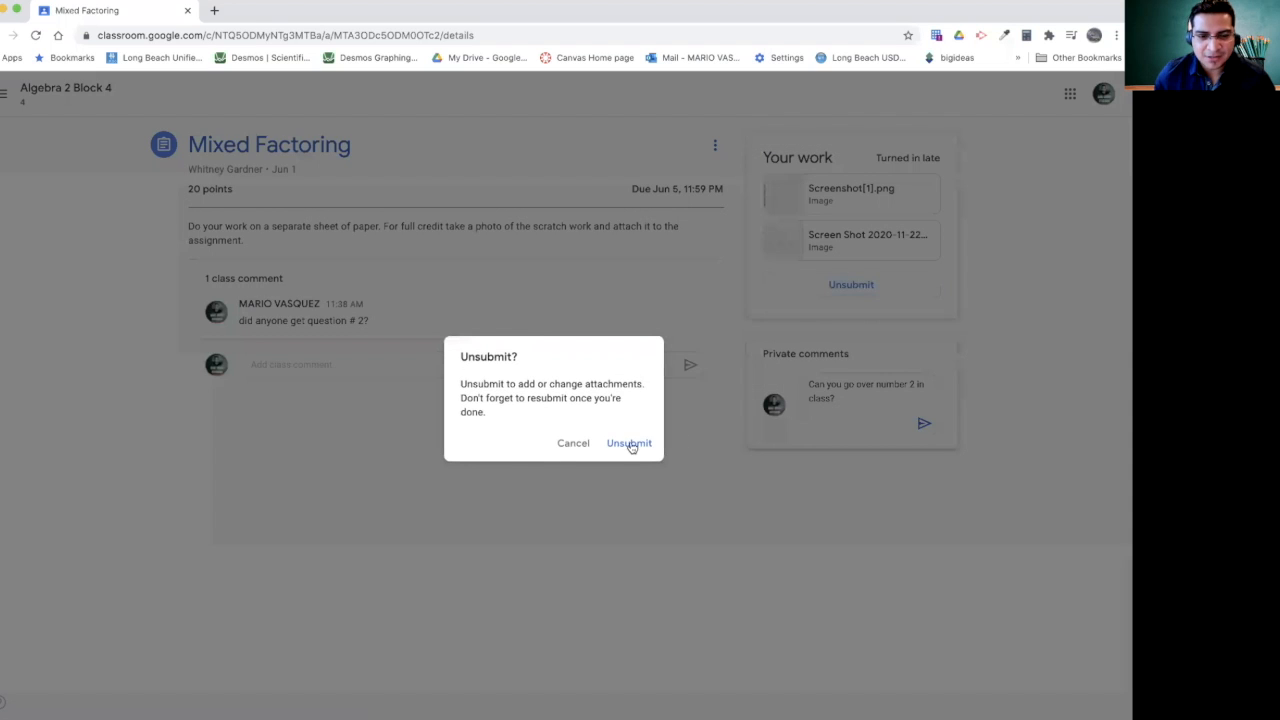
left_click(628, 444)
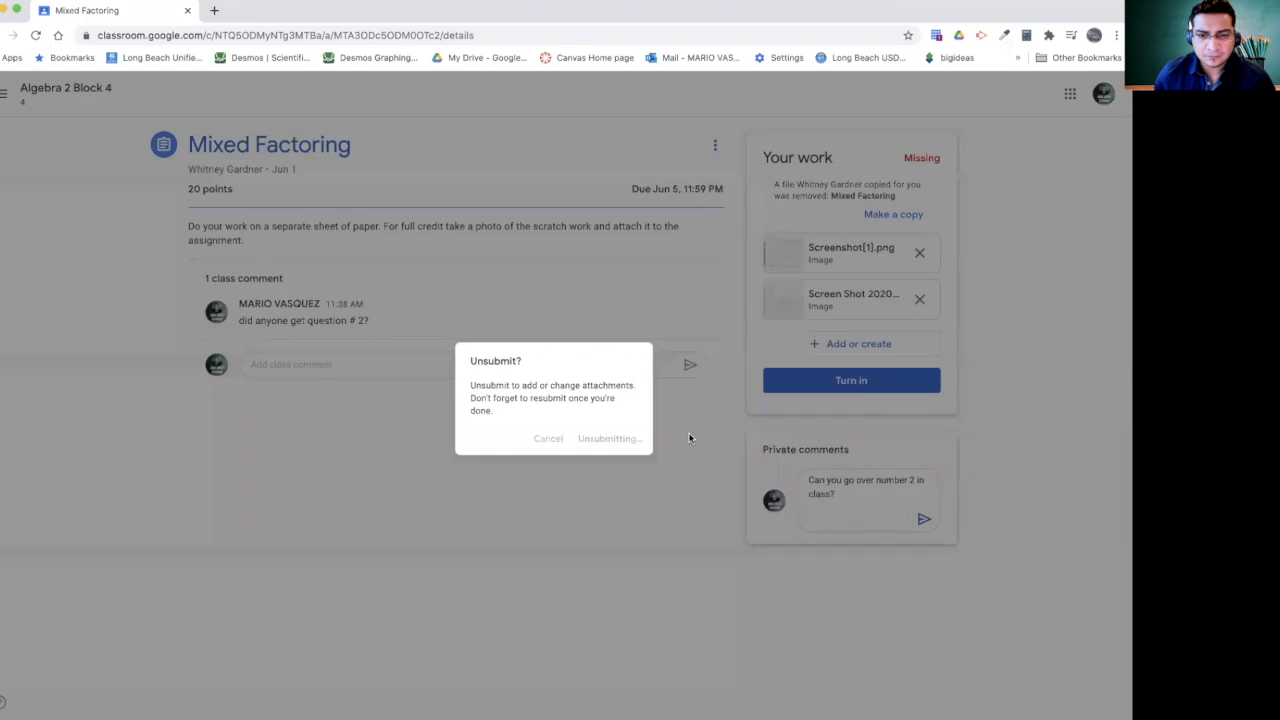
left_click(610, 438)
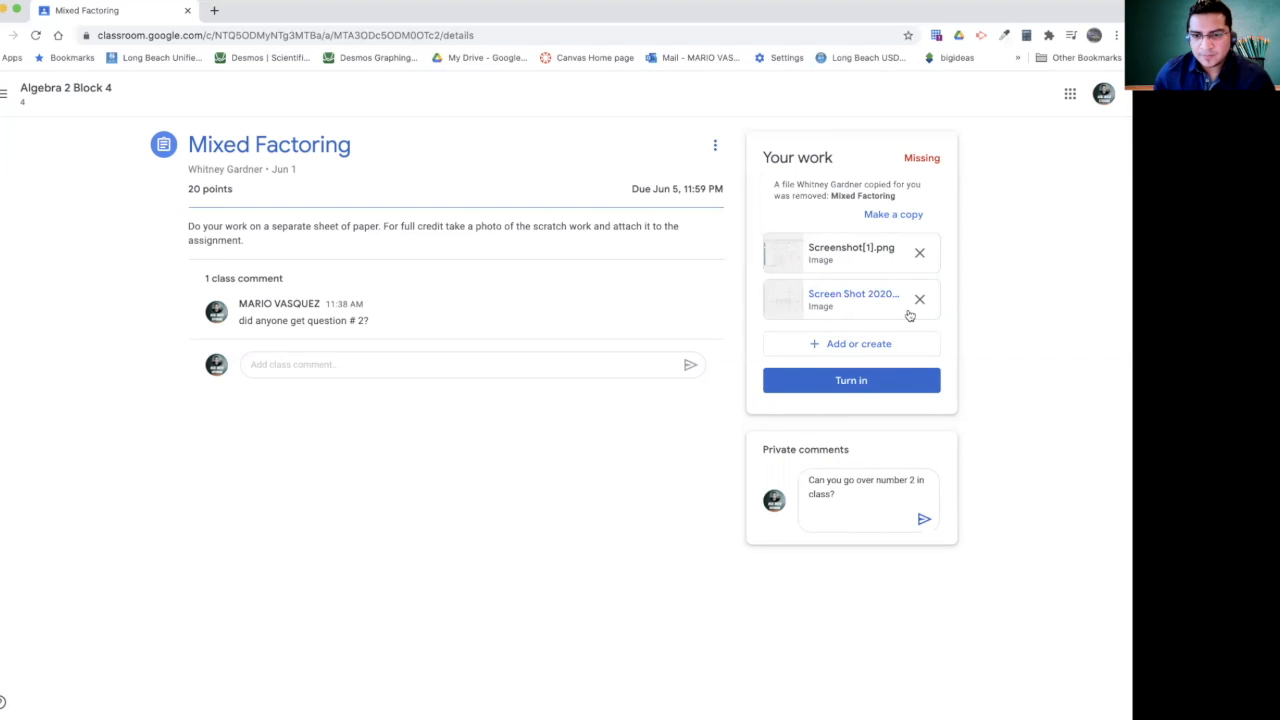
left_click(920, 300)
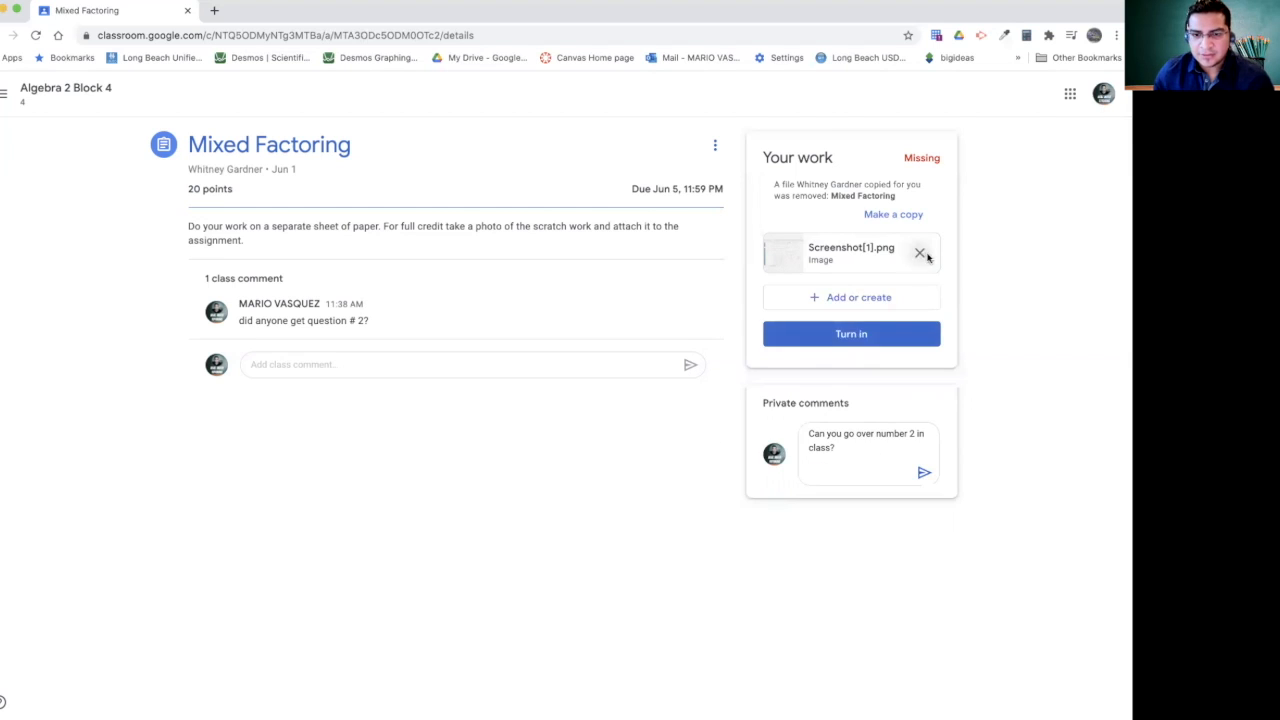
left_click(920, 252)
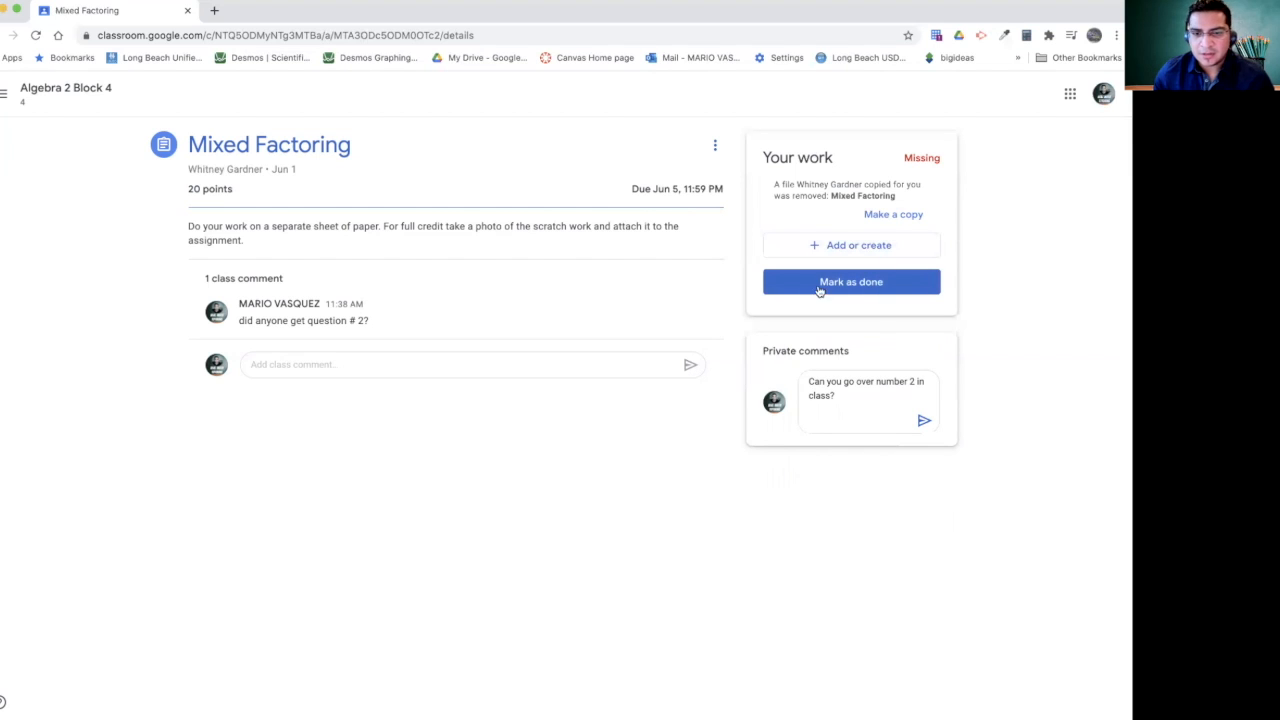
mouse_move(808, 306)
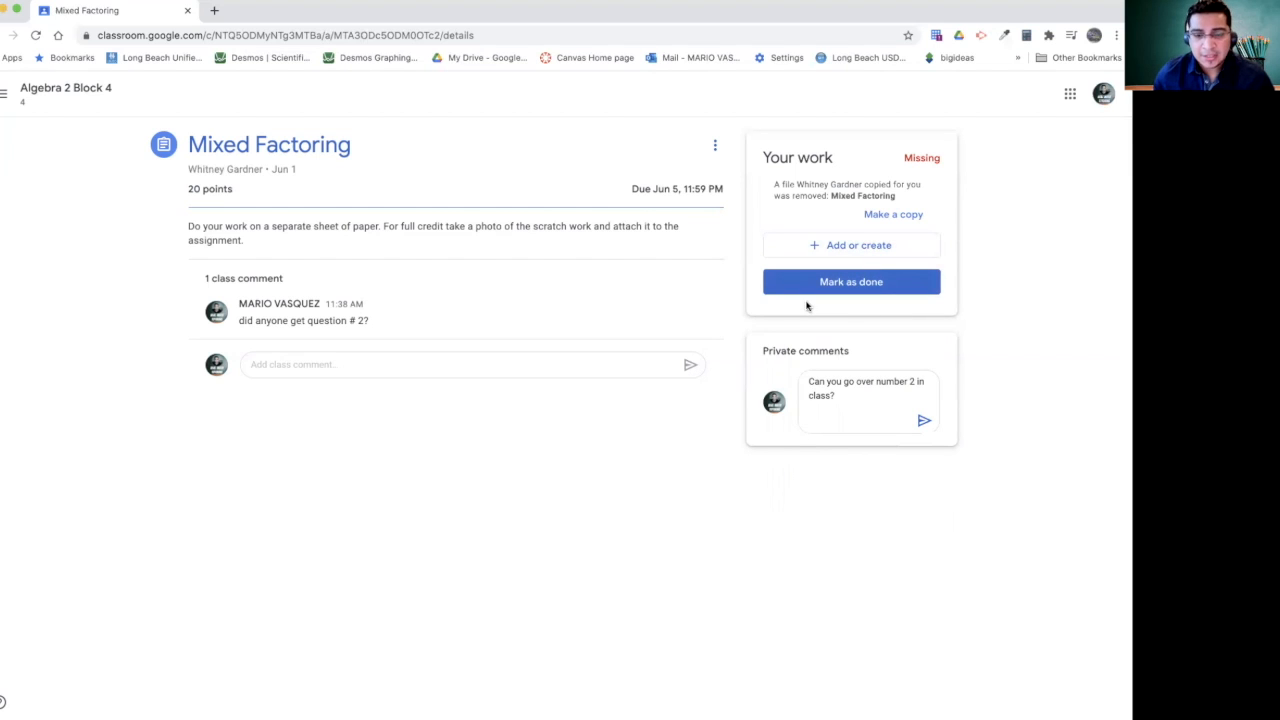
mouse_move(844, 300)
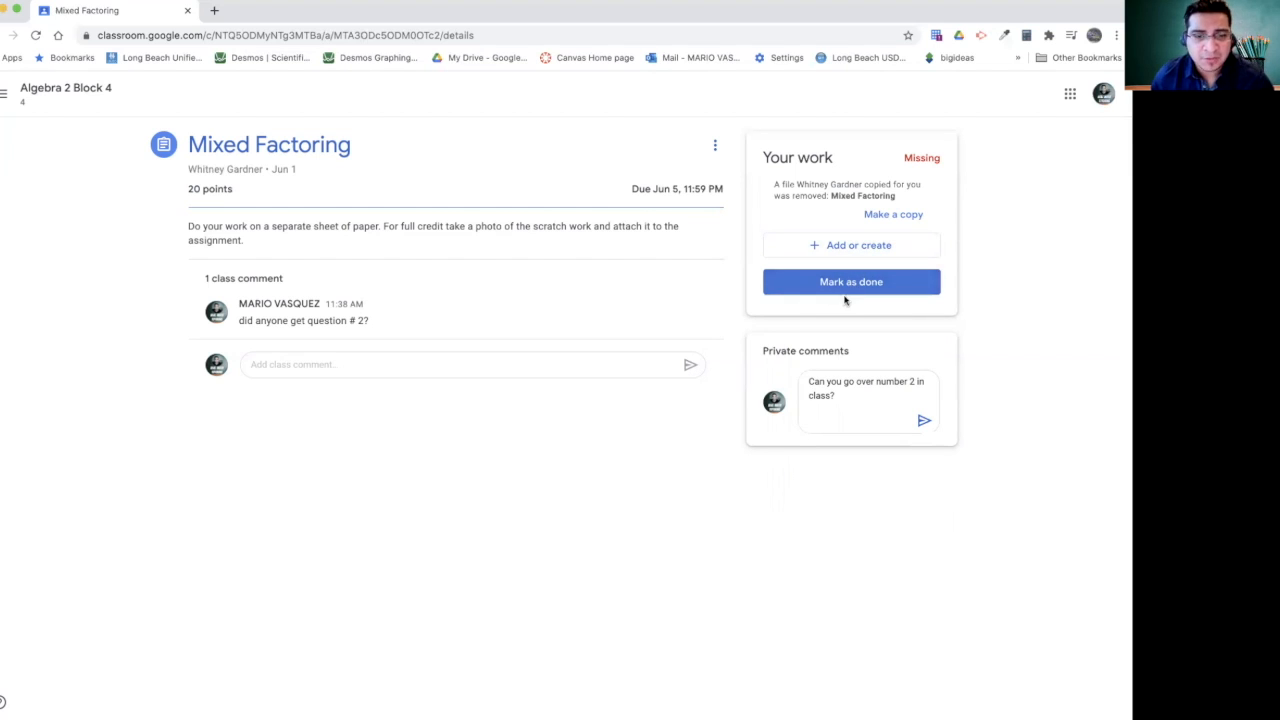
mouse_move(848, 336)
type("I completed my")
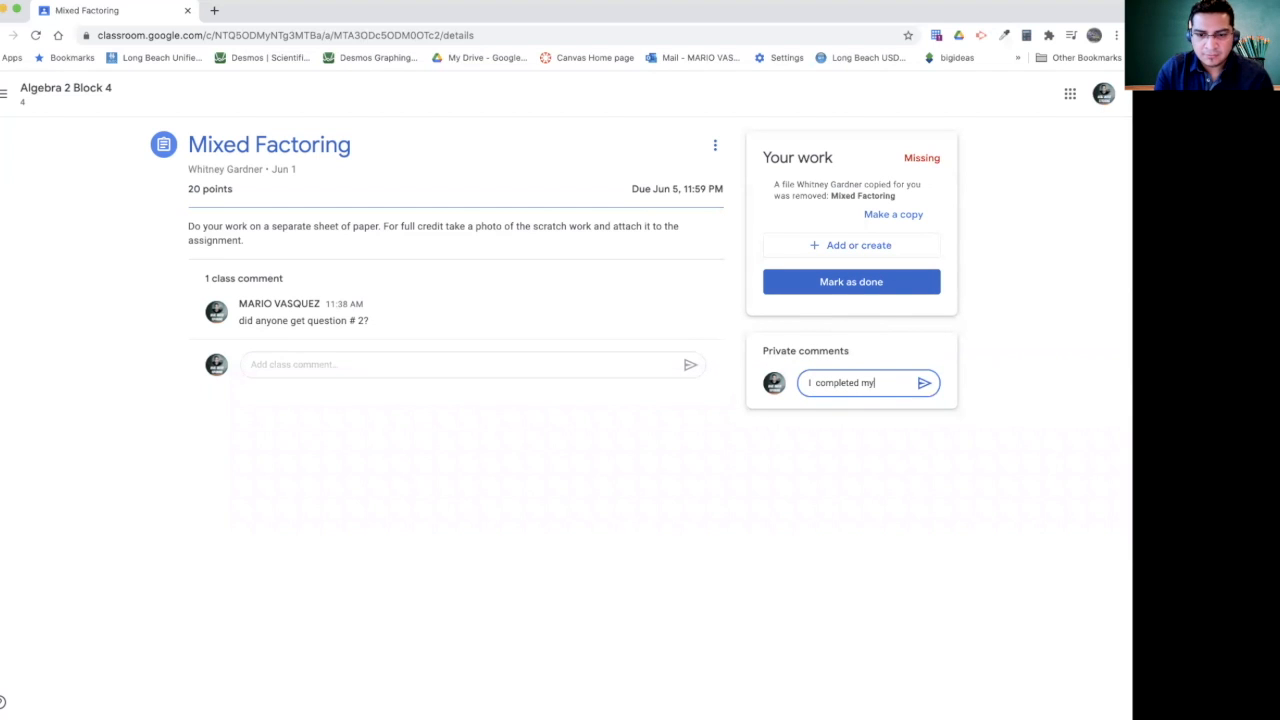
Step: Draft the private comment 'I completed my assignment' and mark Mixed Factoring as done without attachments
type("assignment")
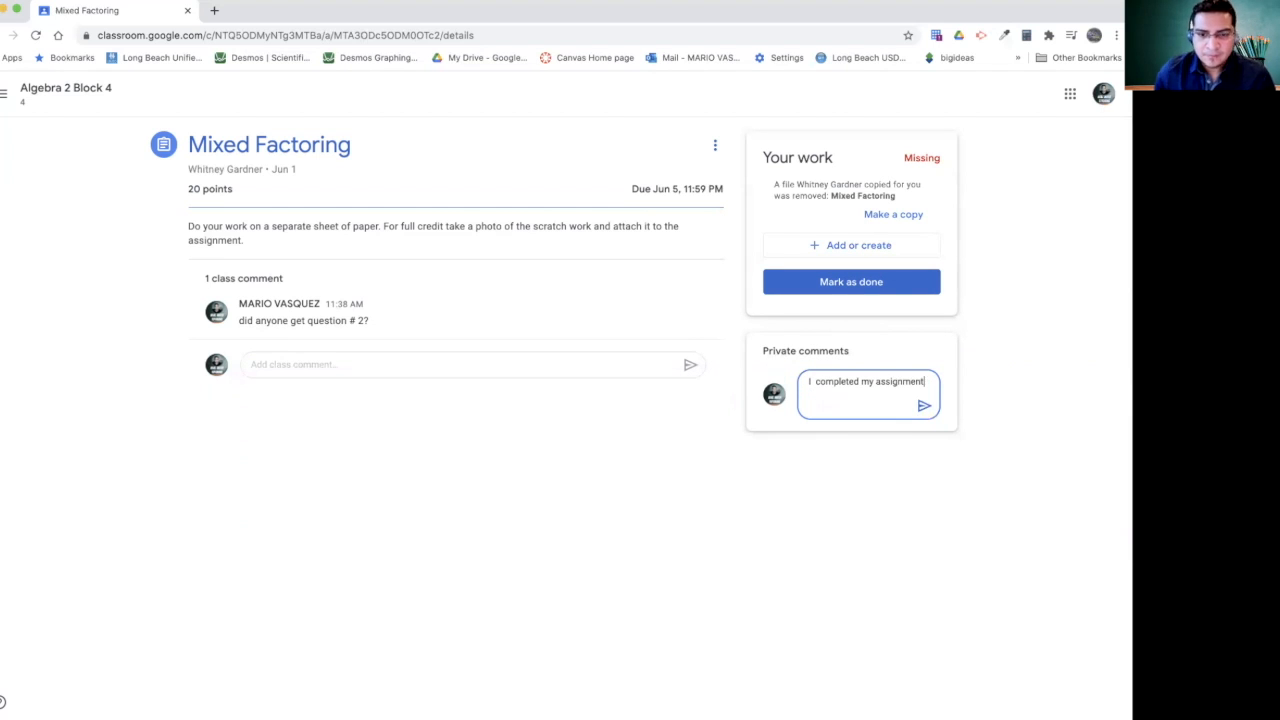
mouse_move(890, 288)
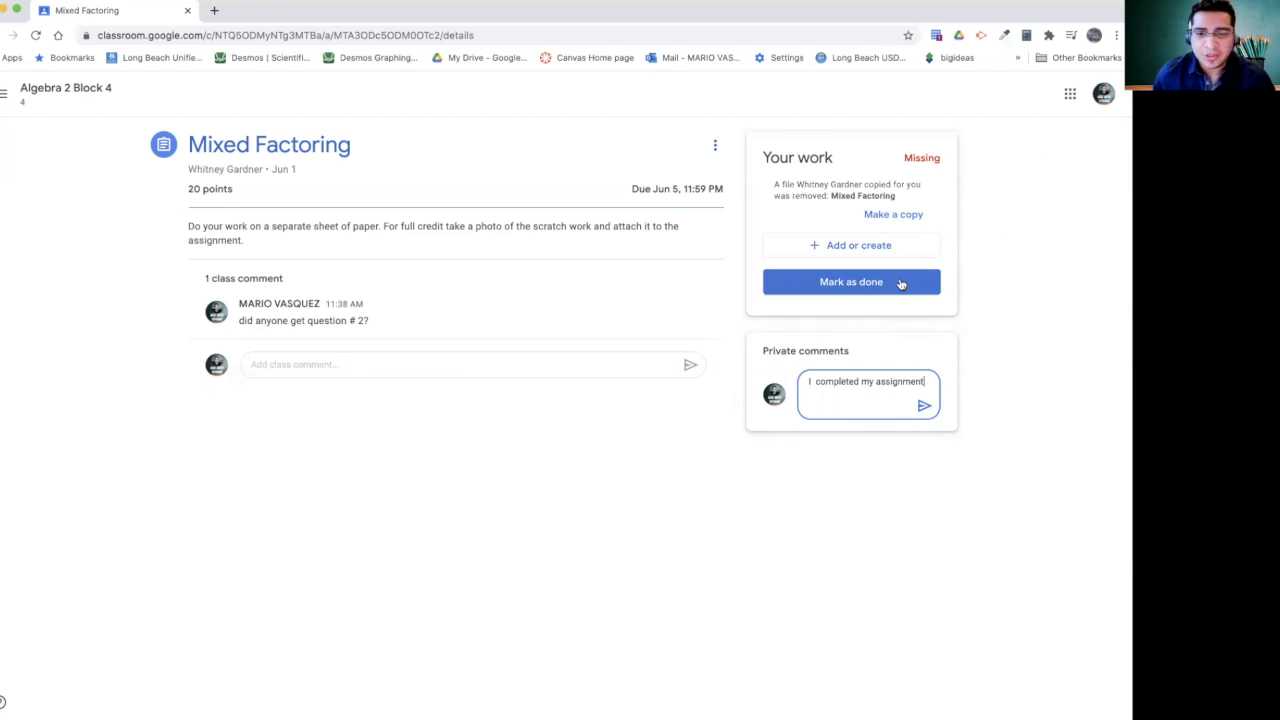
mouse_move(948, 248)
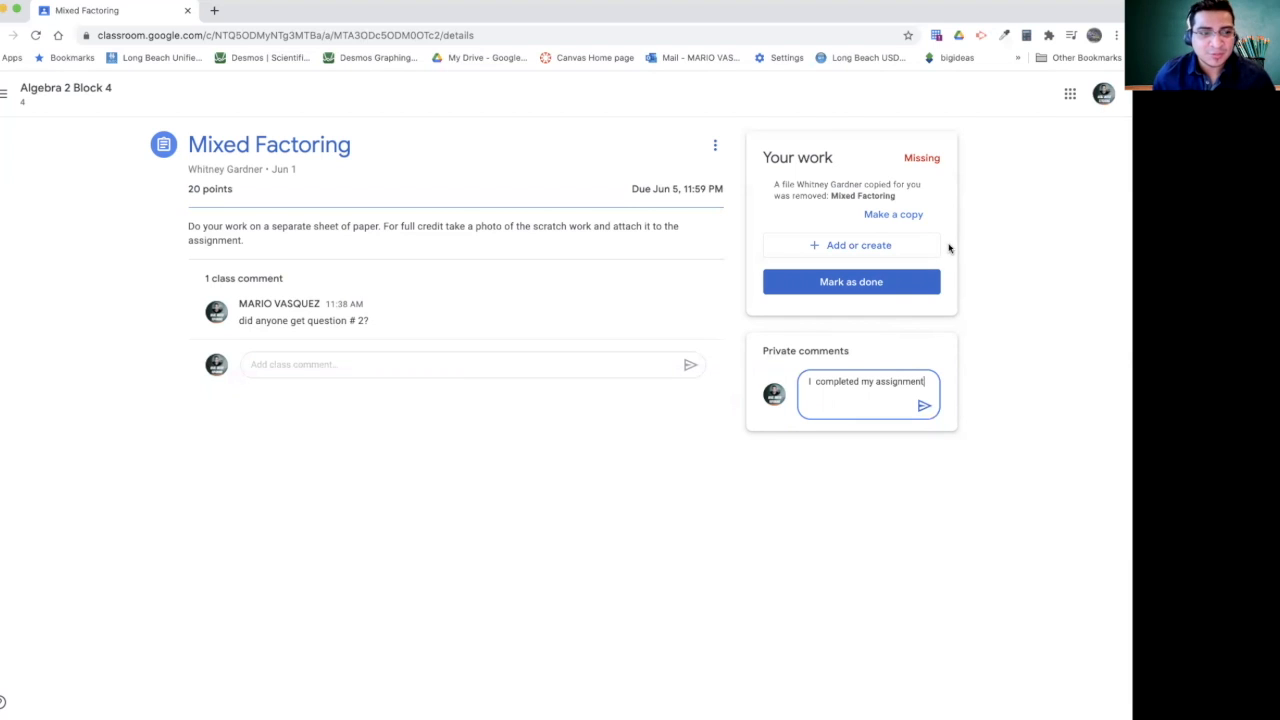
mouse_move(860, 284)
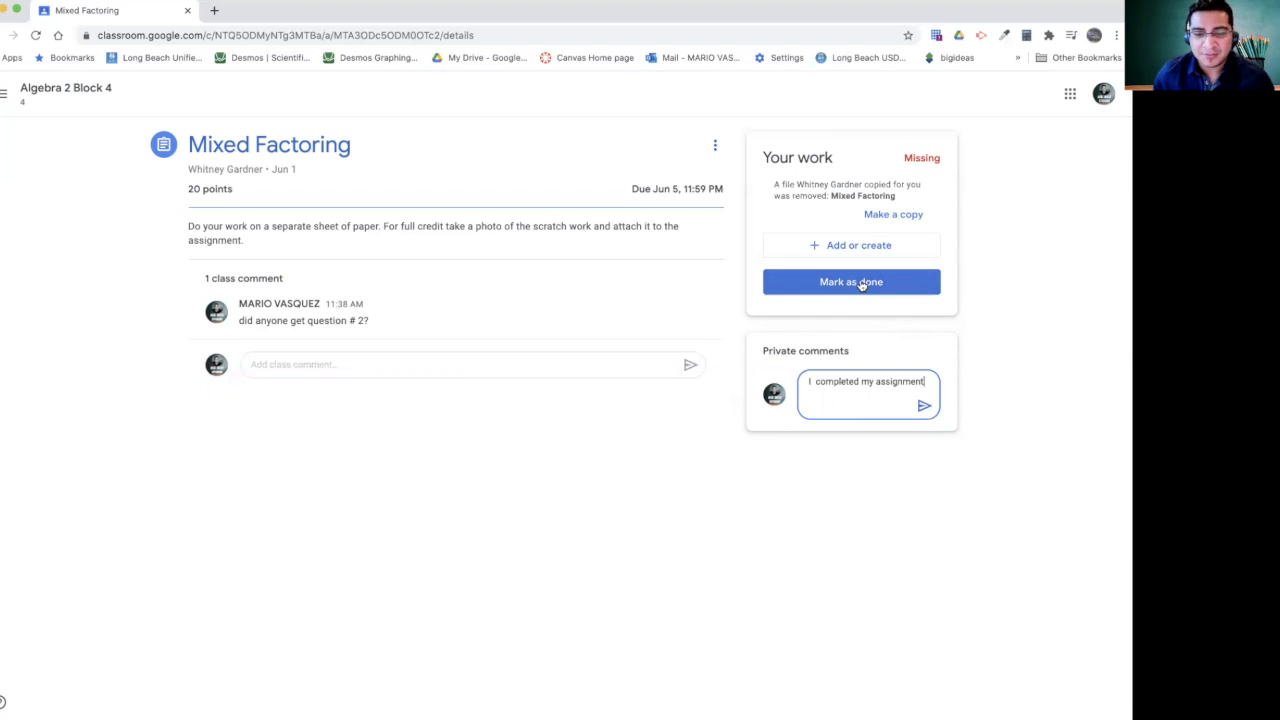
mouse_move(872, 278)
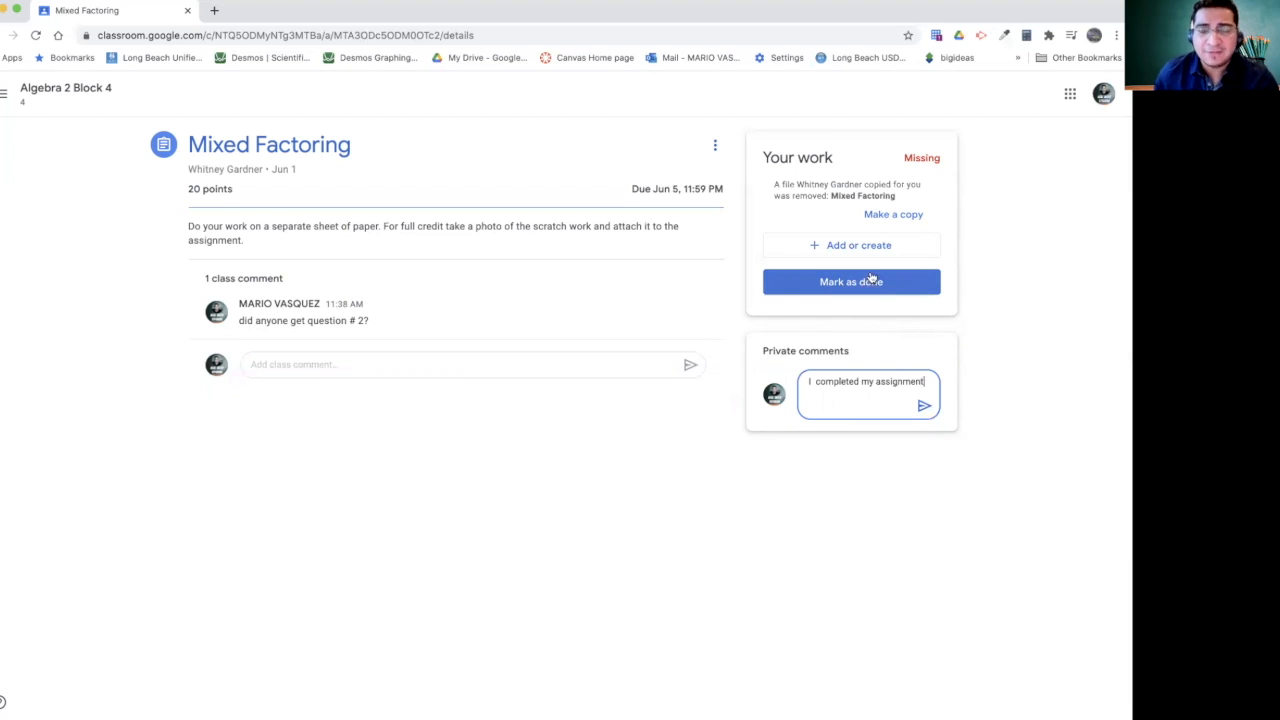
left_click(852, 280)
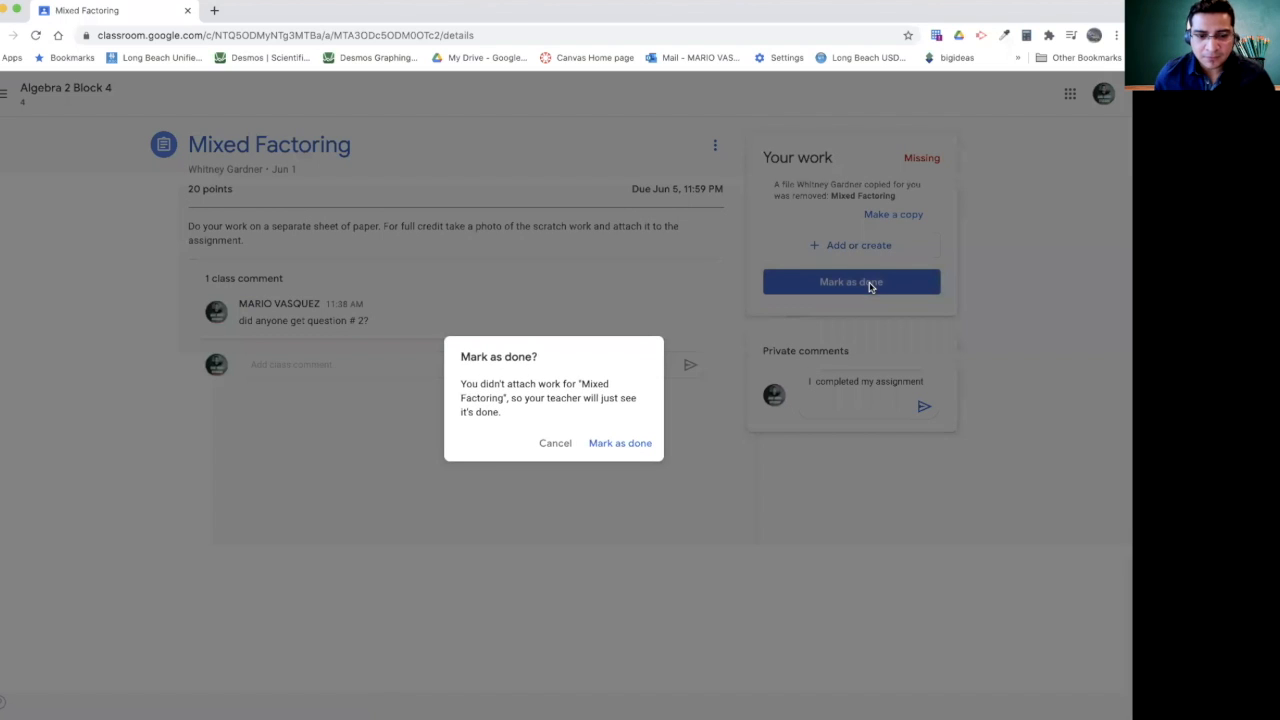
left_click(620, 444)
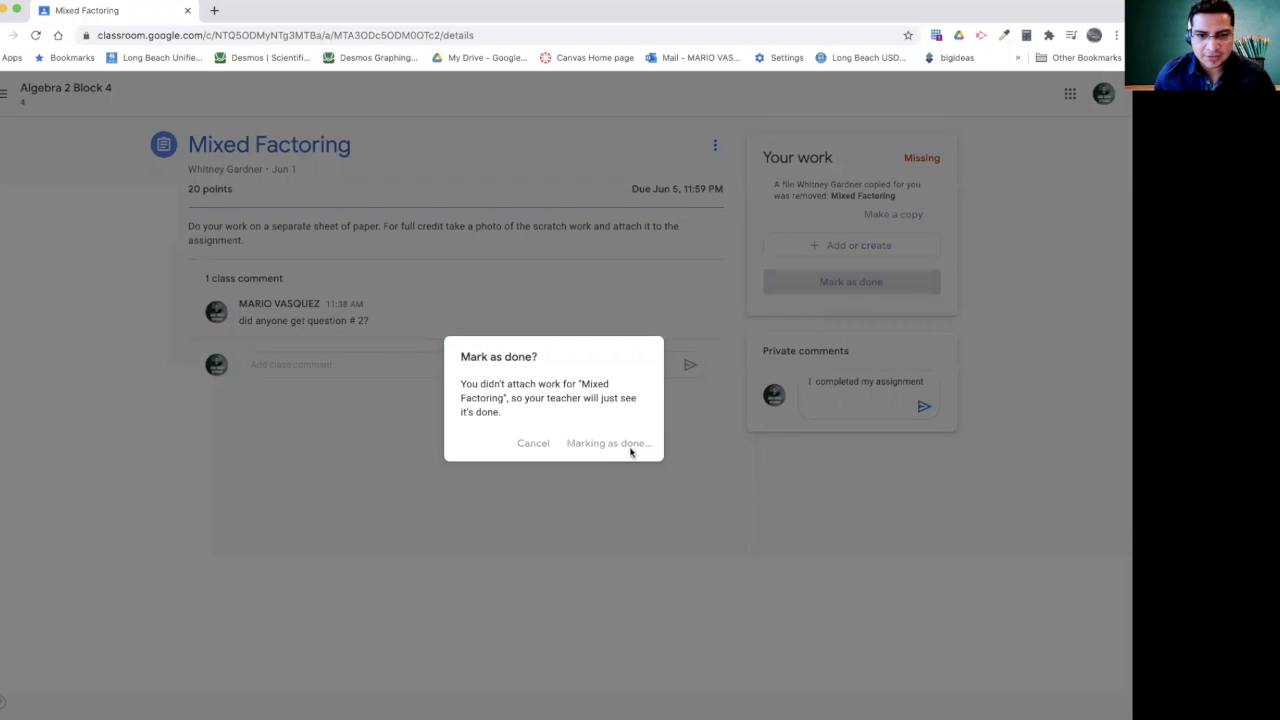
left_click(608, 444)
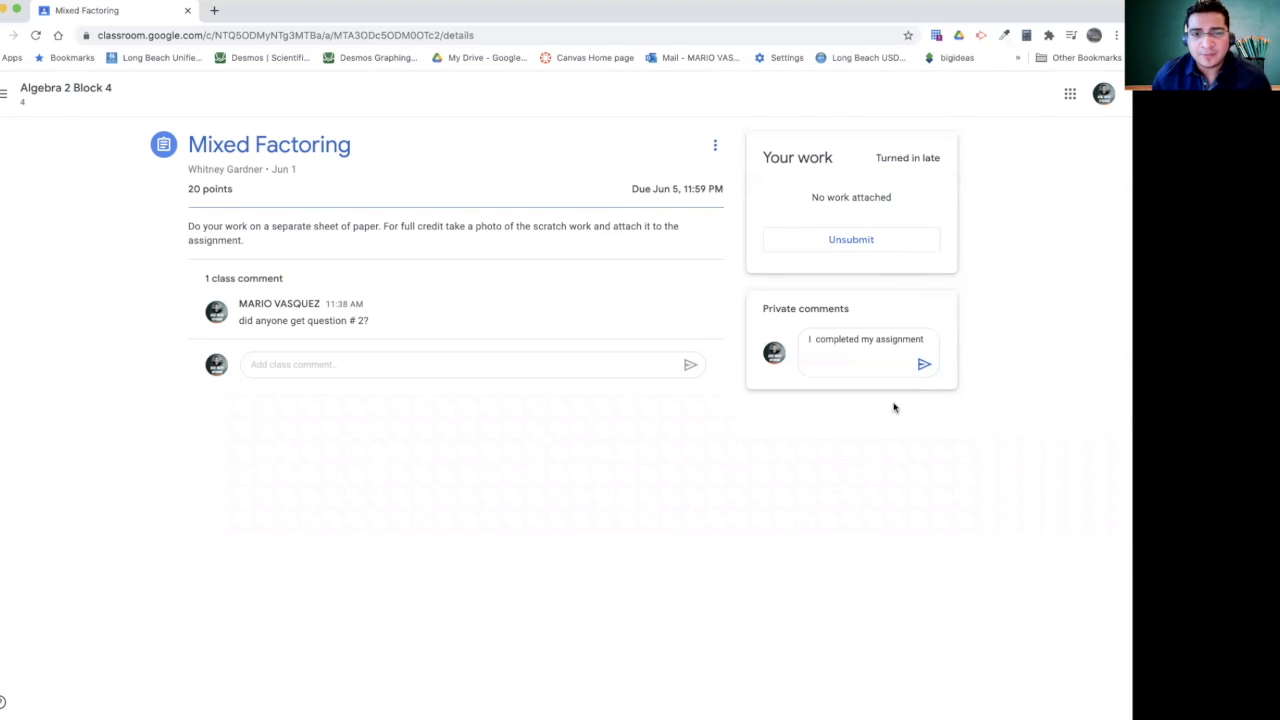
mouse_move(900, 398)
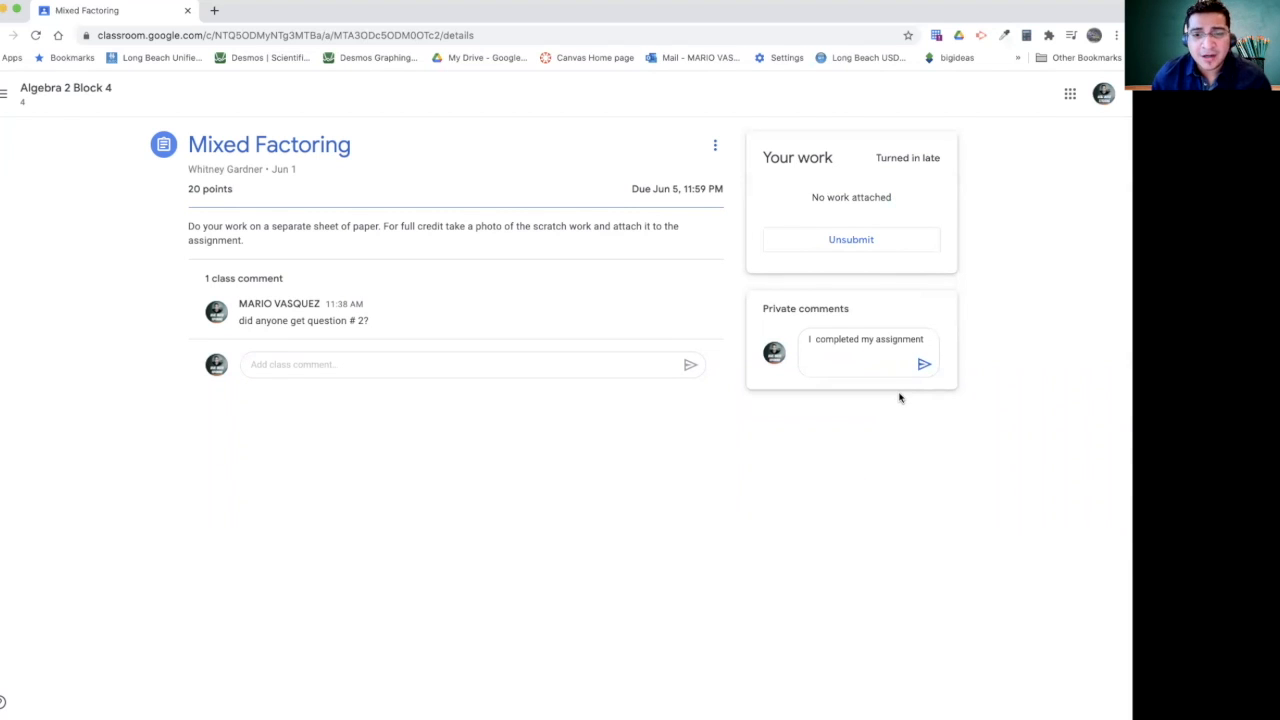
mouse_move(910, 382)
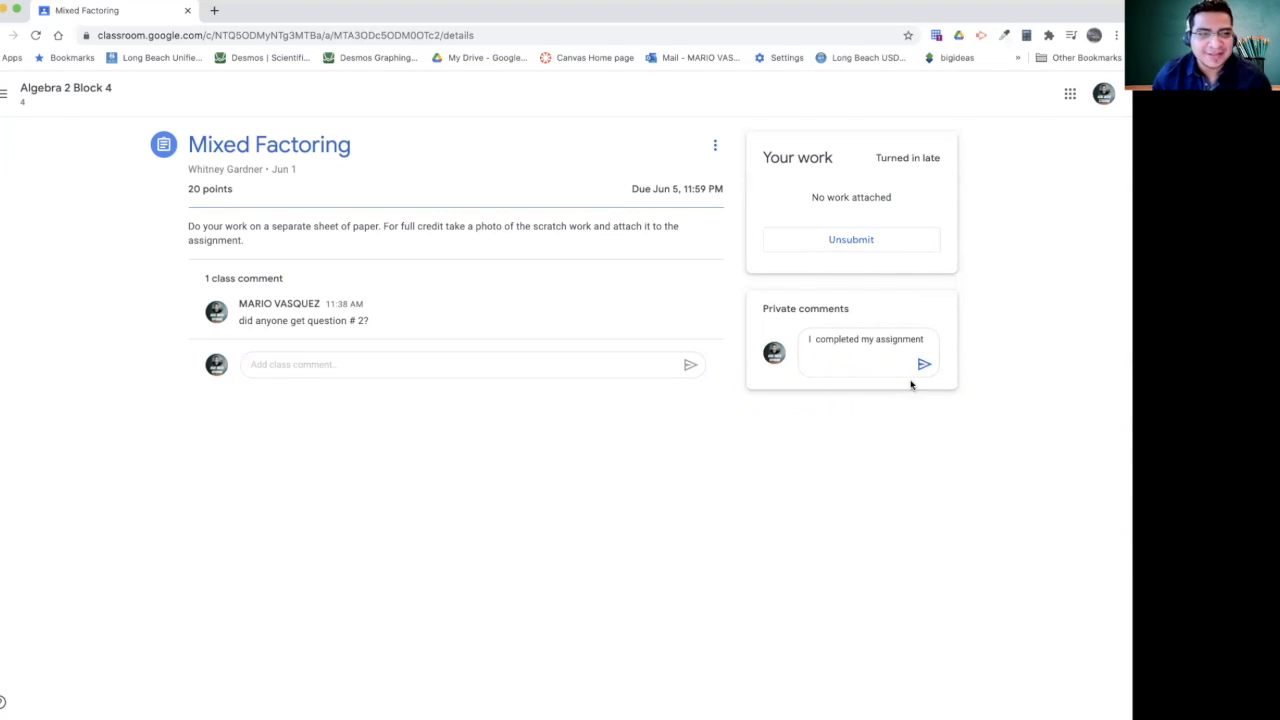